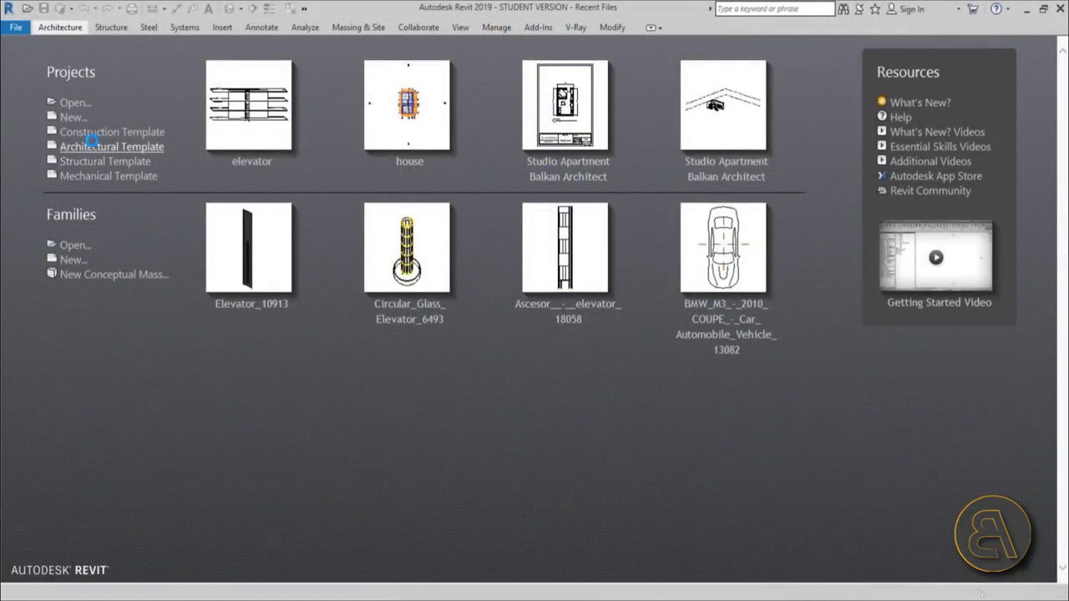
Create a new project from the Architectural Template, showing the empty Level 1 plan.
{"action": "left_click", "coordinate": [112, 146]}
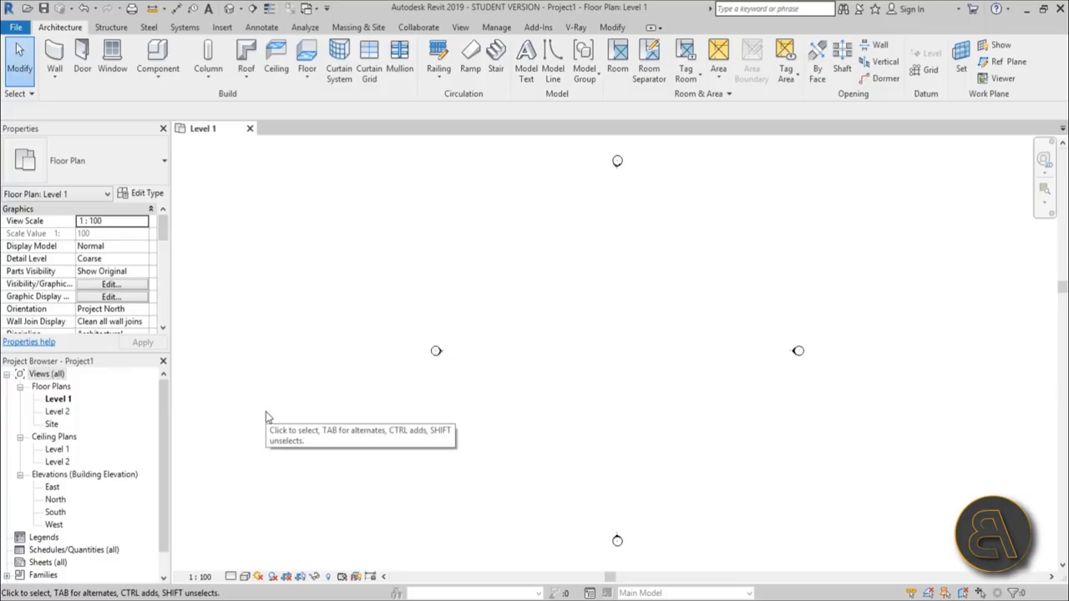
{"action": "mouse_move", "coordinate": [434, 403]}
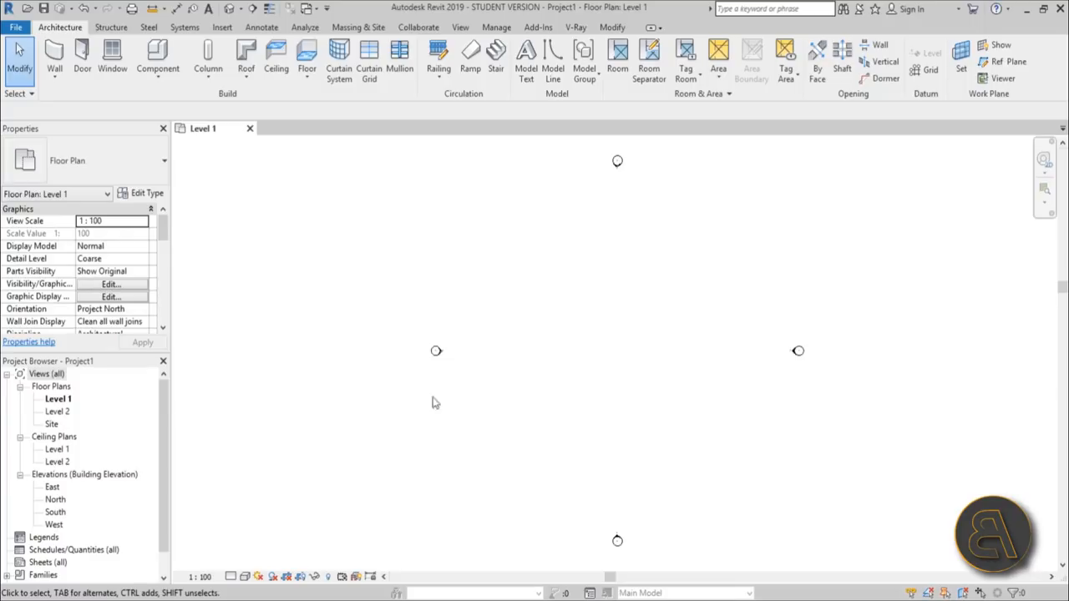
{"action": "mouse_move", "coordinate": [605, 281]}
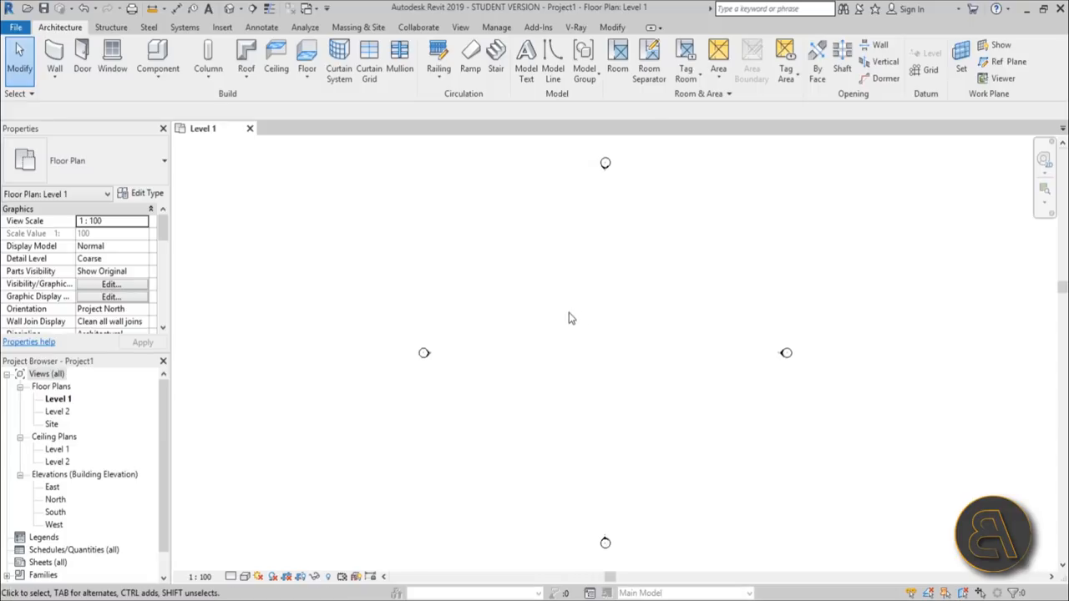
{"action": "mouse_move", "coordinate": [539, 266]}
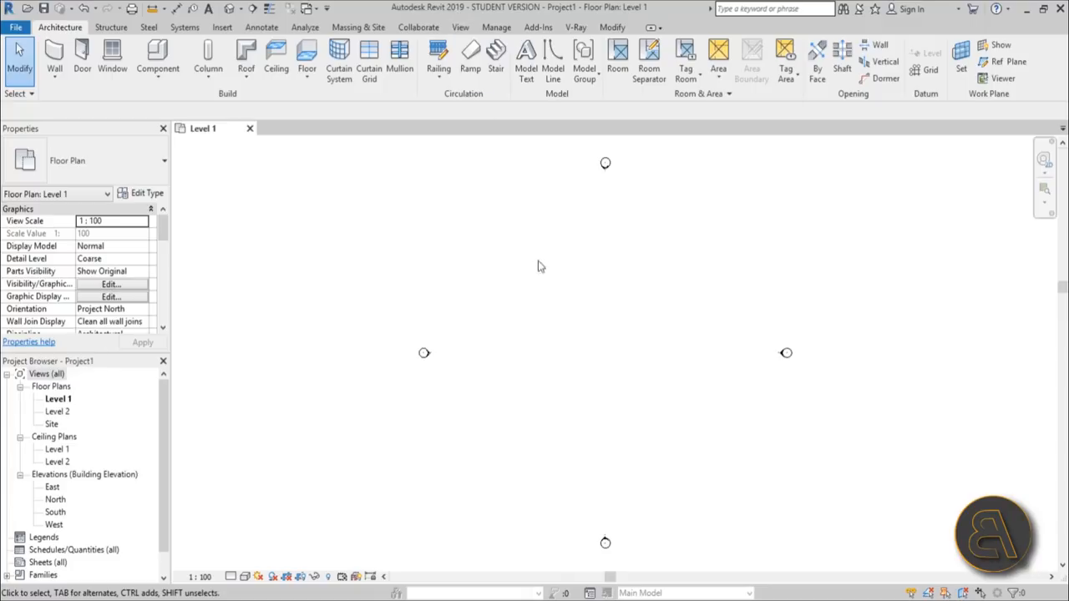
{"action": "mouse_move", "coordinate": [415, 18]}
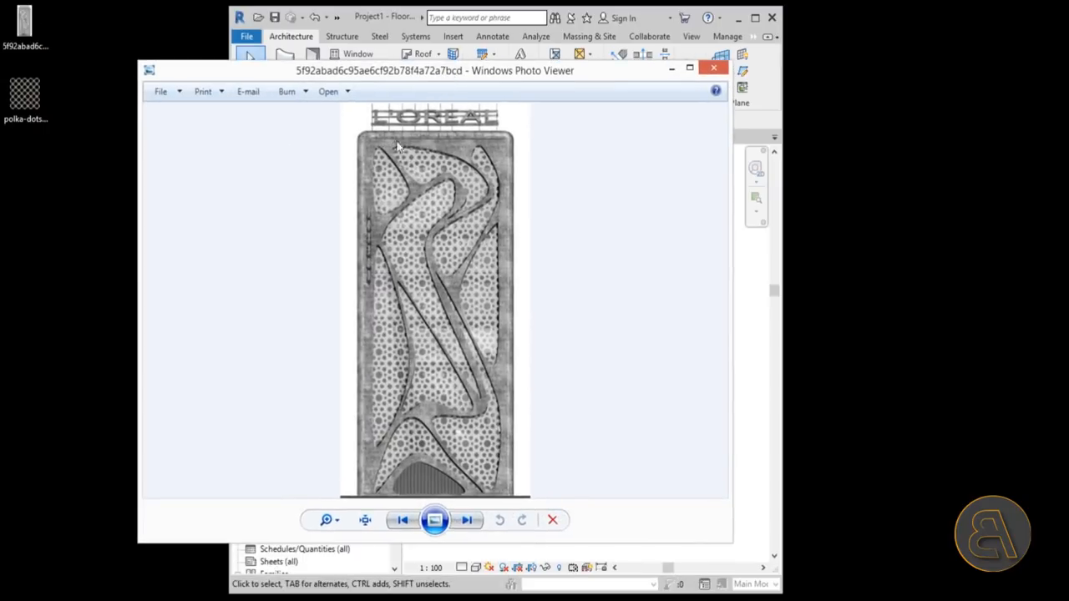
{"action": "mouse_move", "coordinate": [515, 382]}
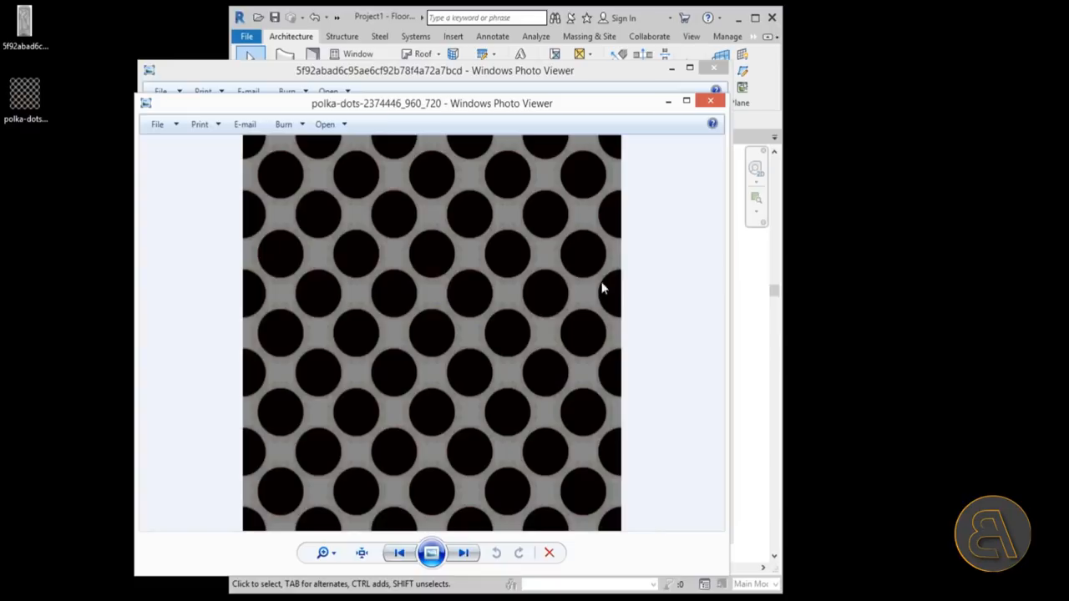
{"action": "mouse_move", "coordinate": [302, 388]}
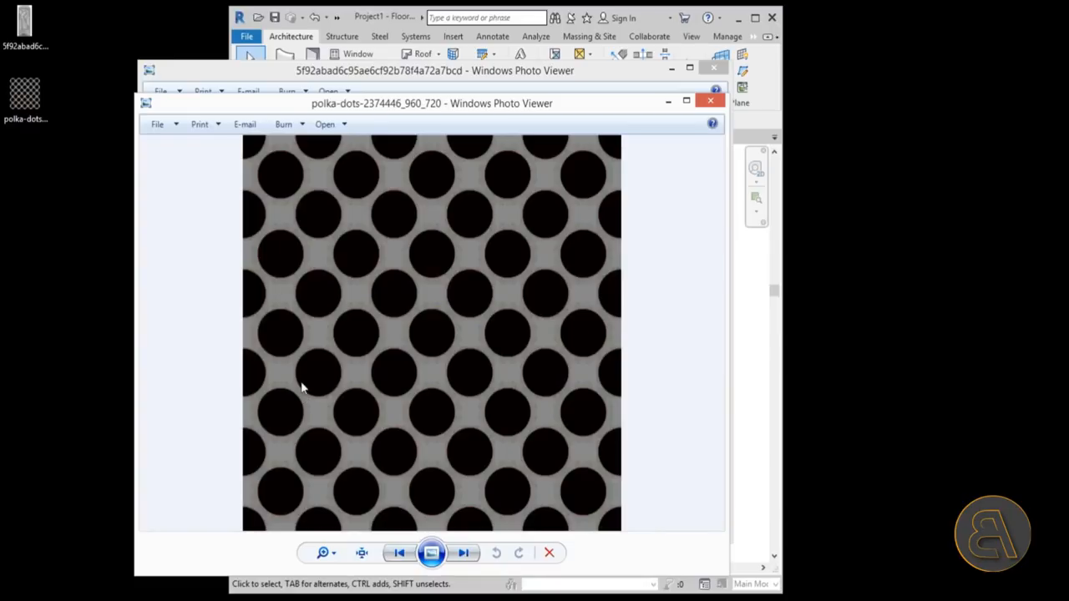
{"action": "mouse_move", "coordinate": [688, 122]}
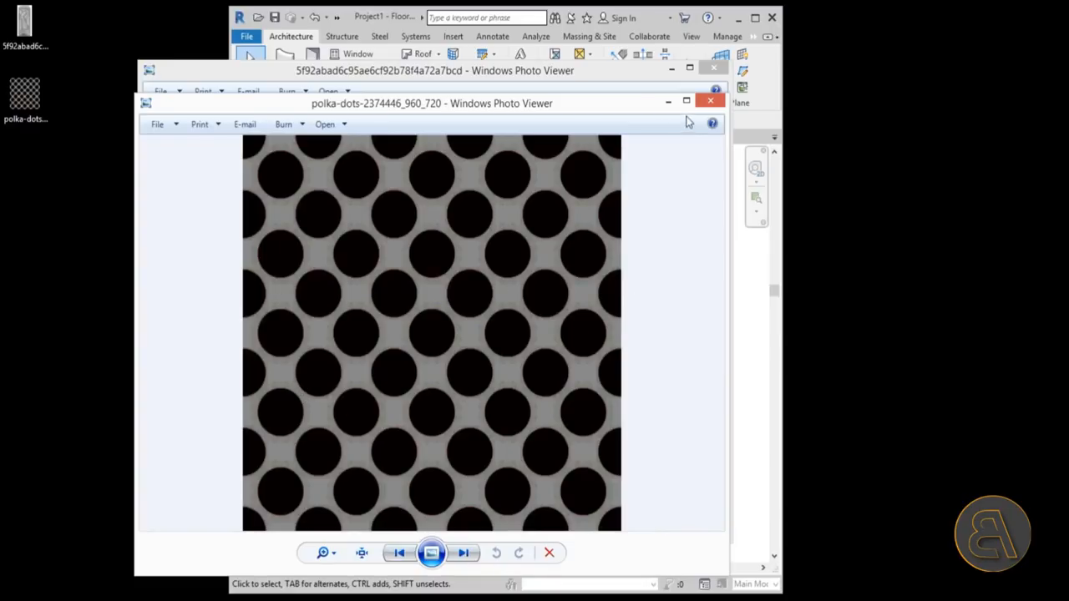
Put aside and close the polka-dot reference image, then maximize Revit again.
{"action": "left_click", "coordinate": [710, 102]}
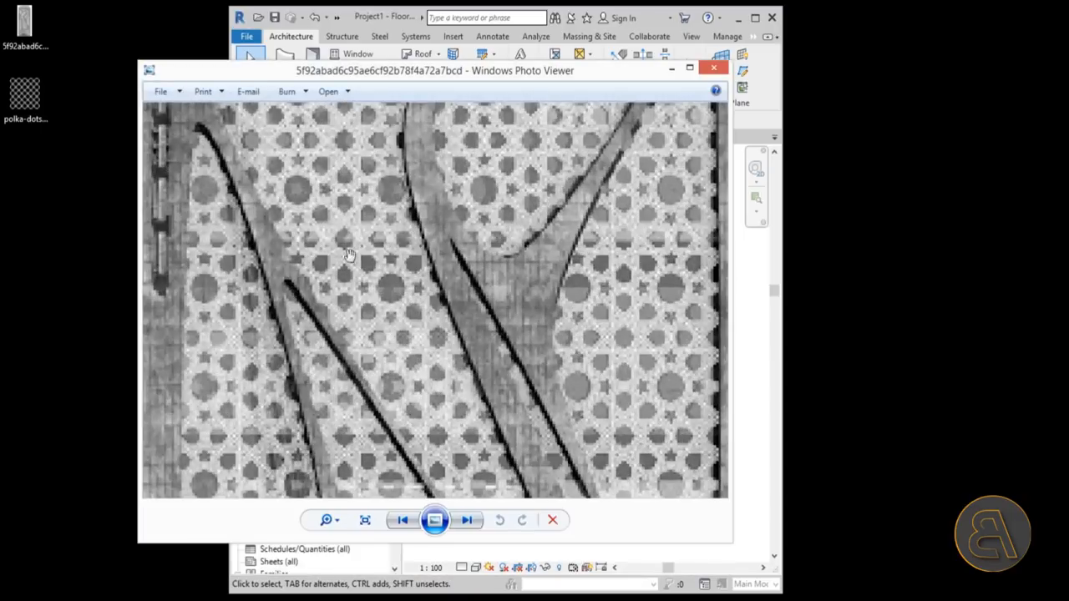
{"action": "mouse_move", "coordinate": [399, 301]}
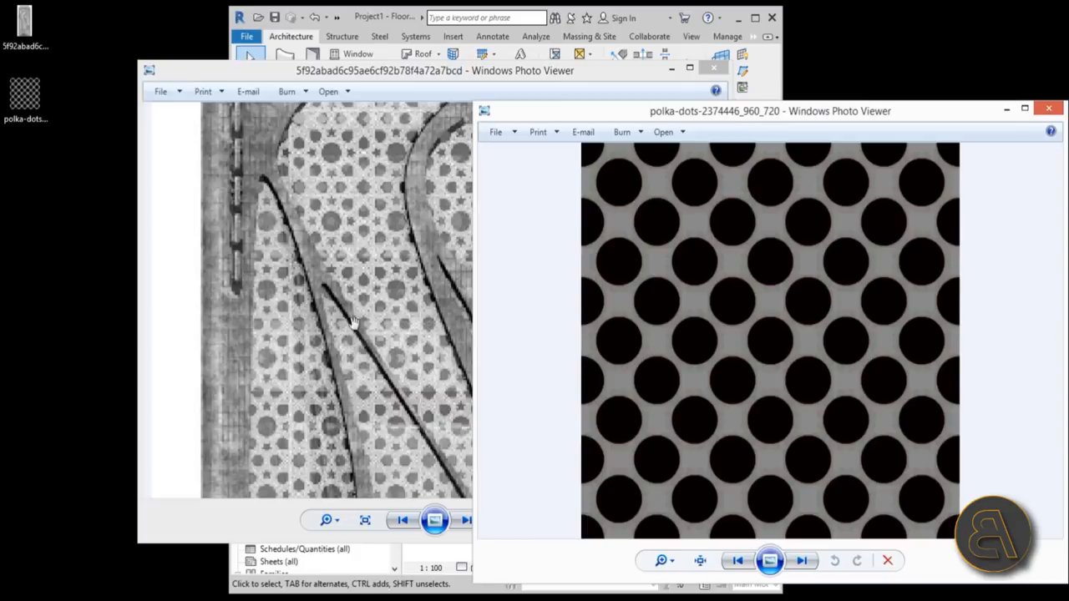
{"action": "mouse_move", "coordinate": [408, 276]}
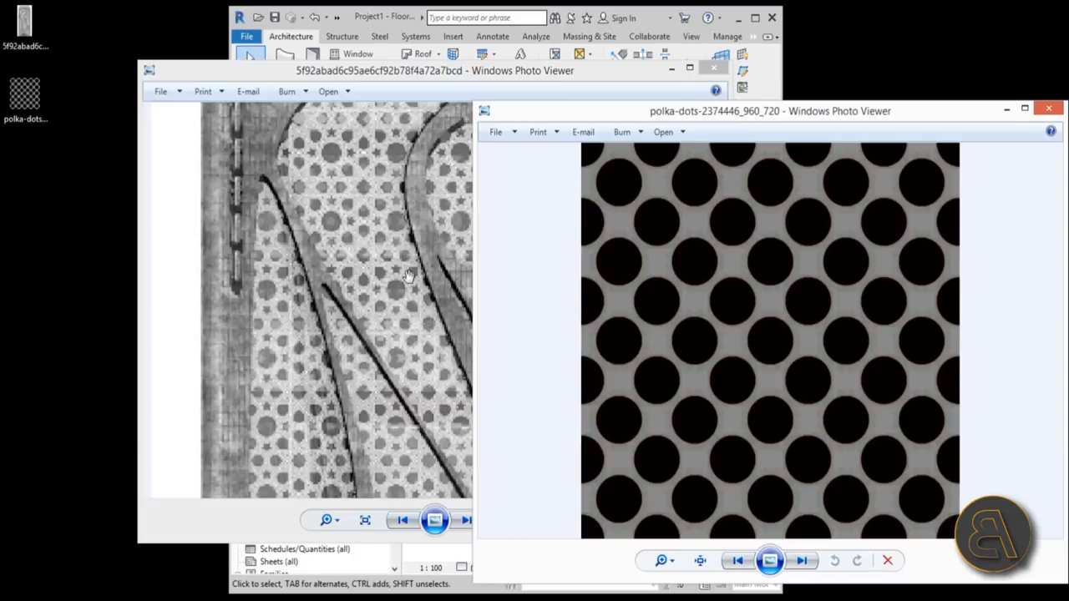
{"action": "mouse_move", "coordinate": [1049, 123]}
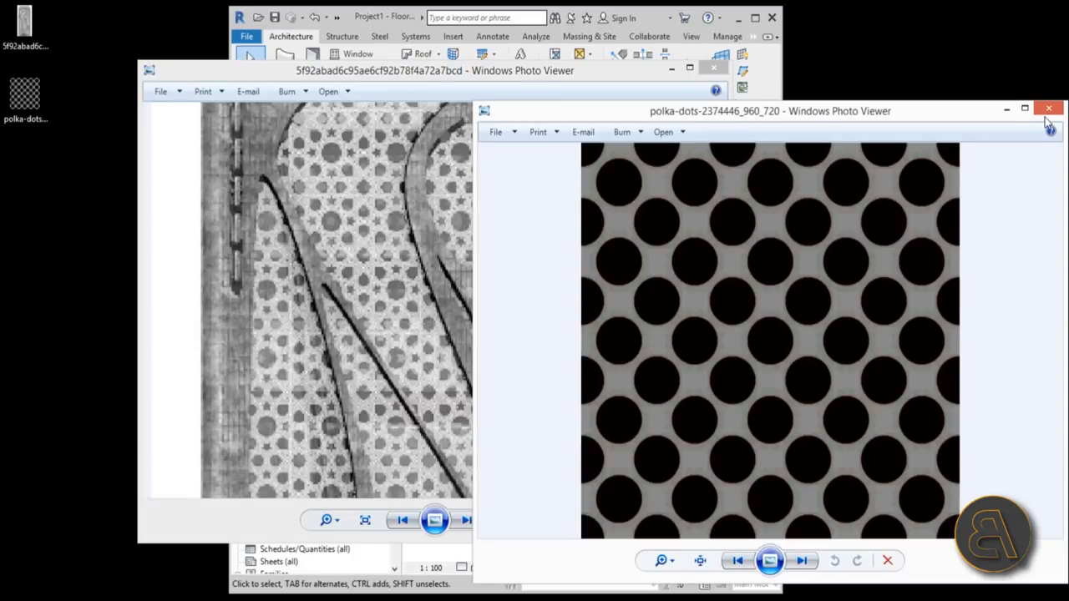
{"action": "left_click", "coordinate": [1050, 109]}
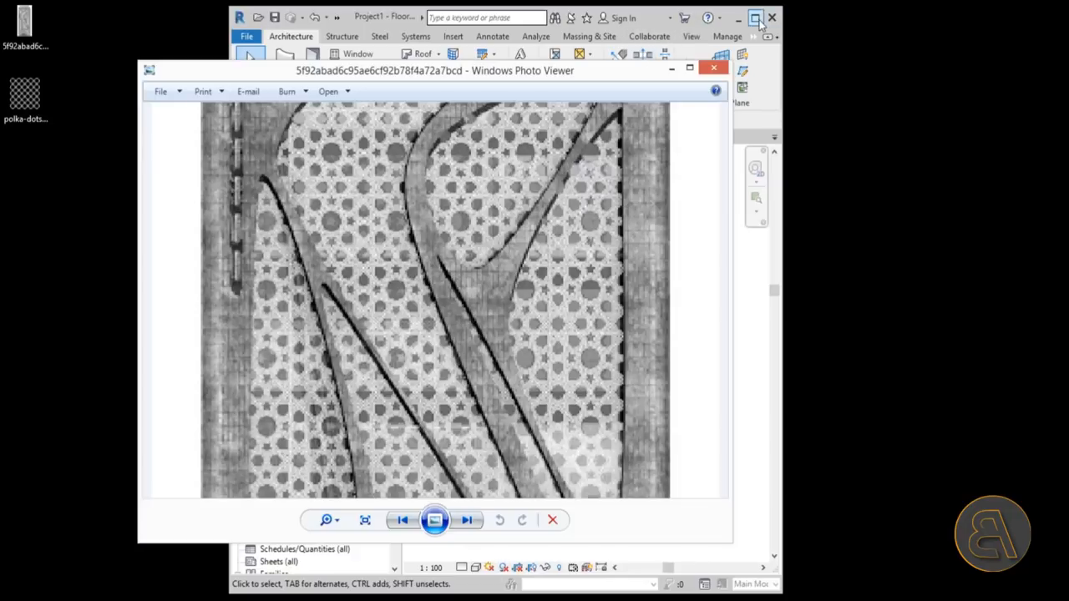
{"action": "left_click", "coordinate": [714, 67]}
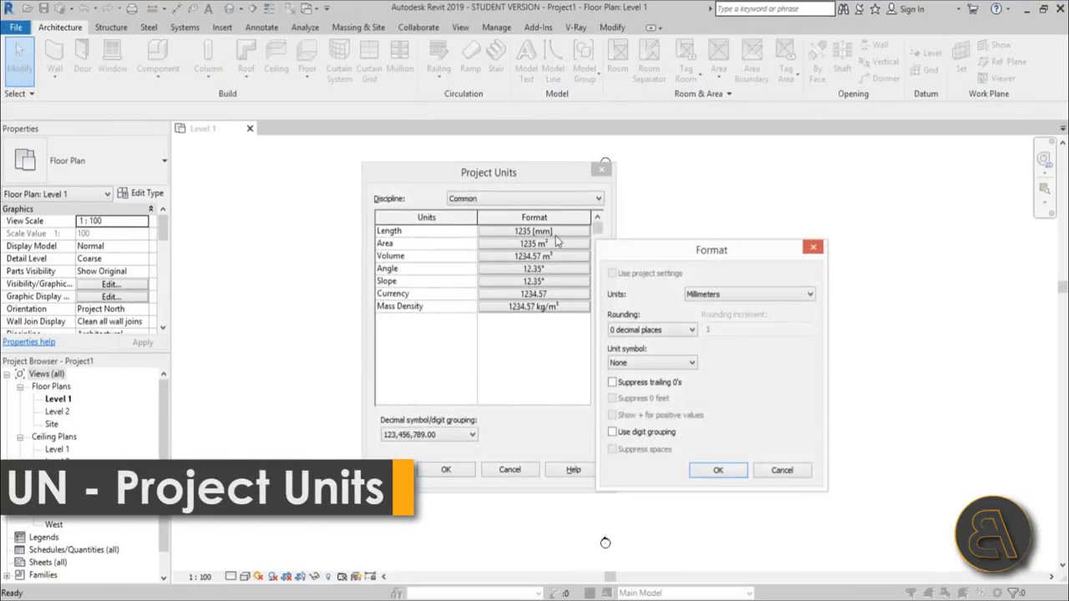
Confirm the Length unit format as millimetres with no decimals.
{"action": "left_click", "coordinate": [747, 294]}
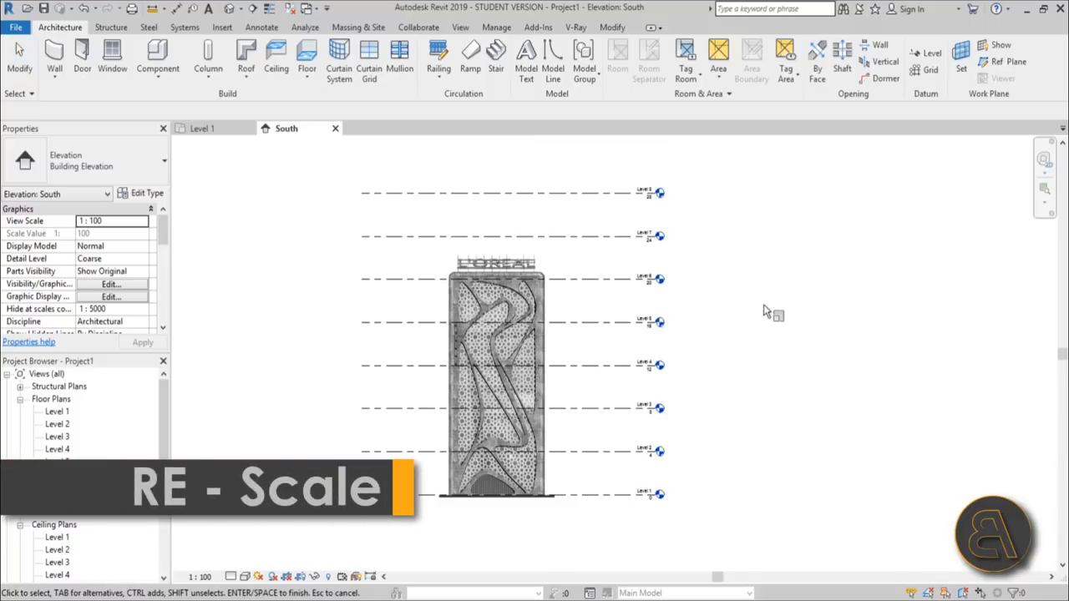
Scale the facade image between reference points to span Levels 1–8, then open Level 1.
{"action": "left_click", "coordinate": [497, 376]}
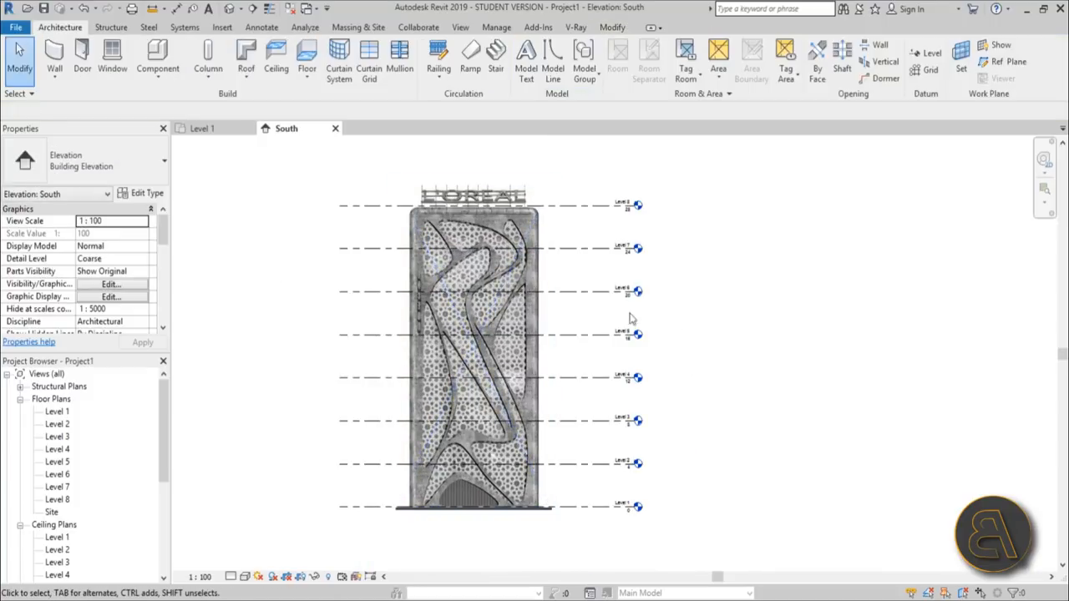
{"action": "mouse_move", "coordinate": [73, 418]}
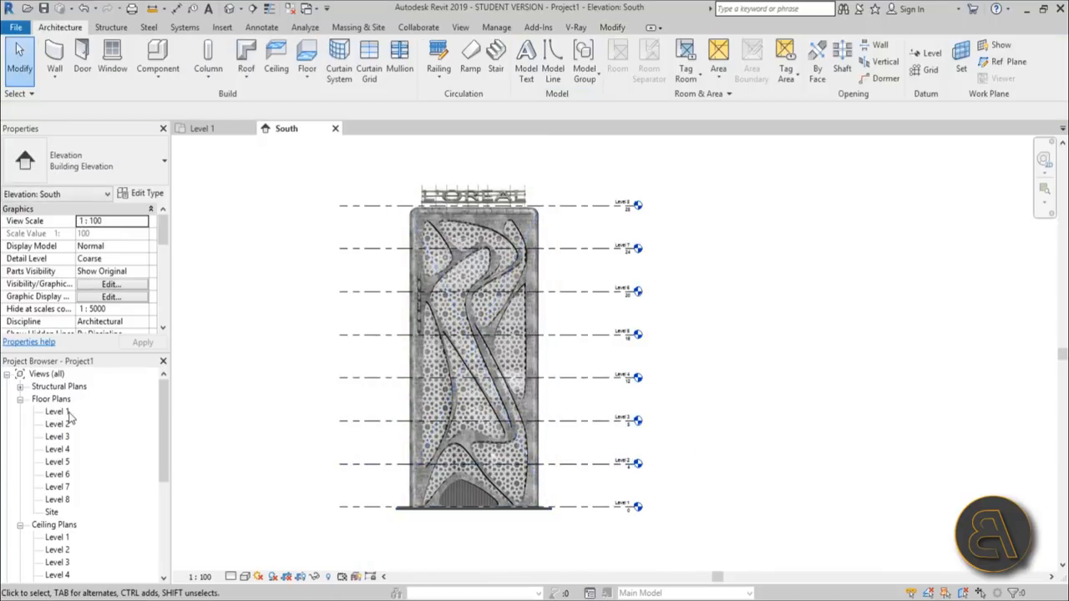
{"action": "left_click", "coordinate": [472, 351]}
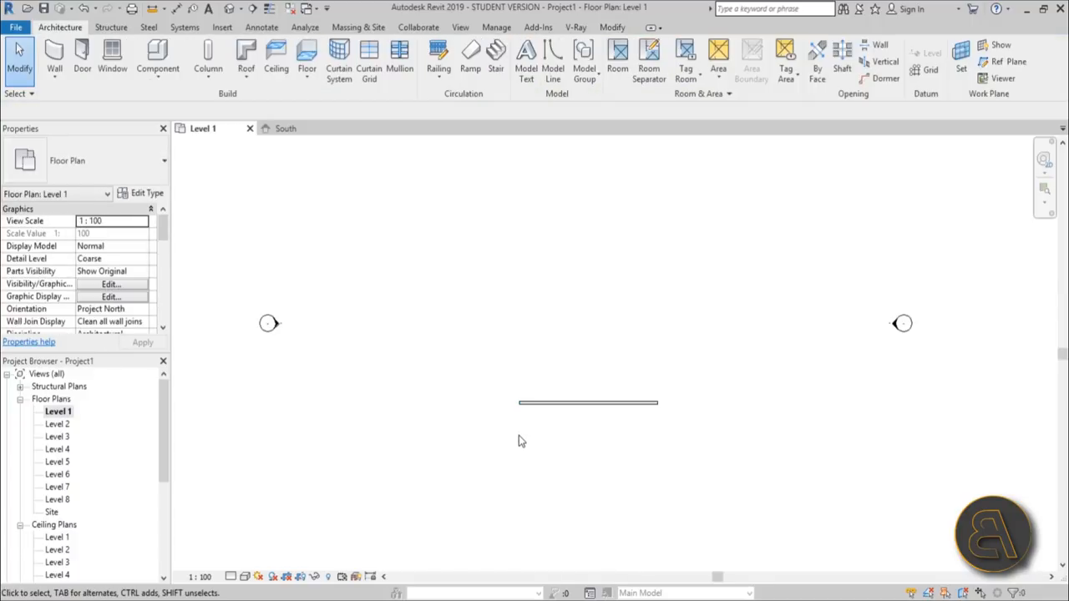
{"action": "mouse_move", "coordinate": [527, 429]}
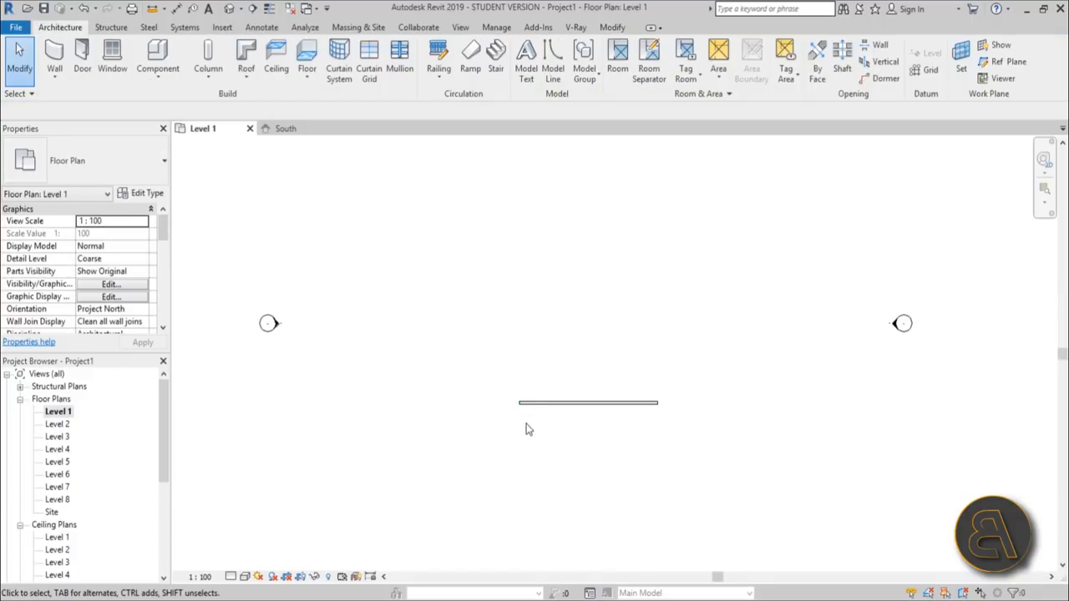
{"action": "mouse_move", "coordinate": [119, 480]}
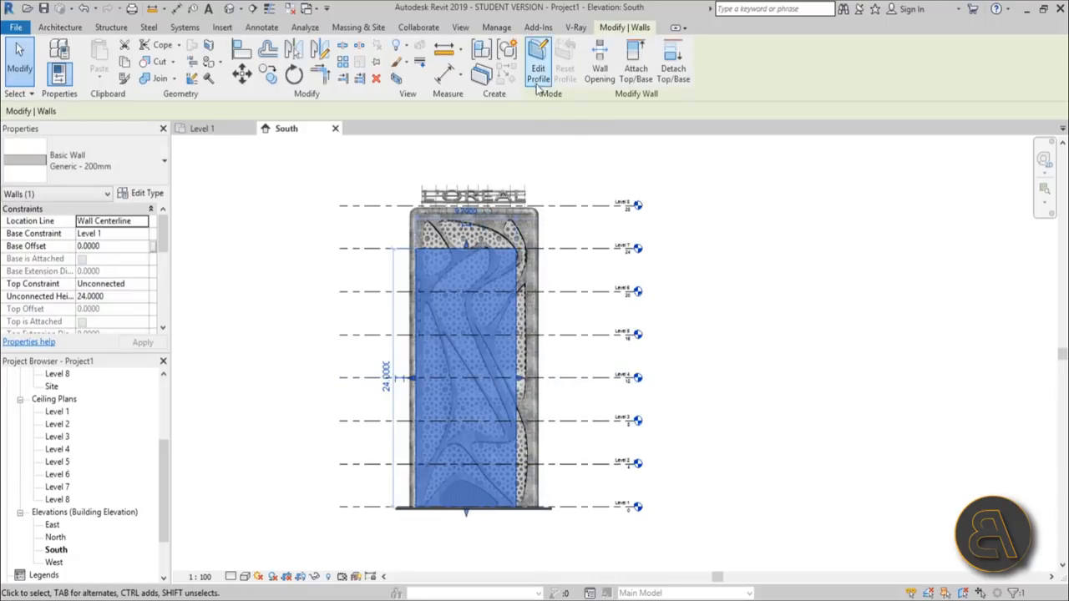
Start Edit Profile on the selected wall in the South elevation.
{"action": "left_click", "coordinate": [538, 68]}
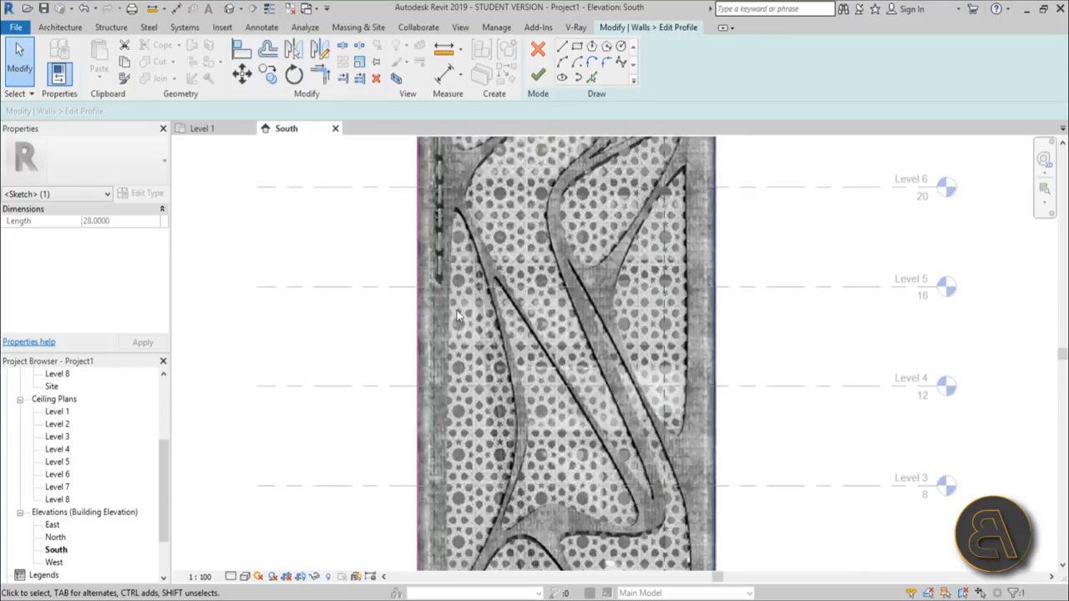
{"action": "mouse_move", "coordinate": [622, 63]}
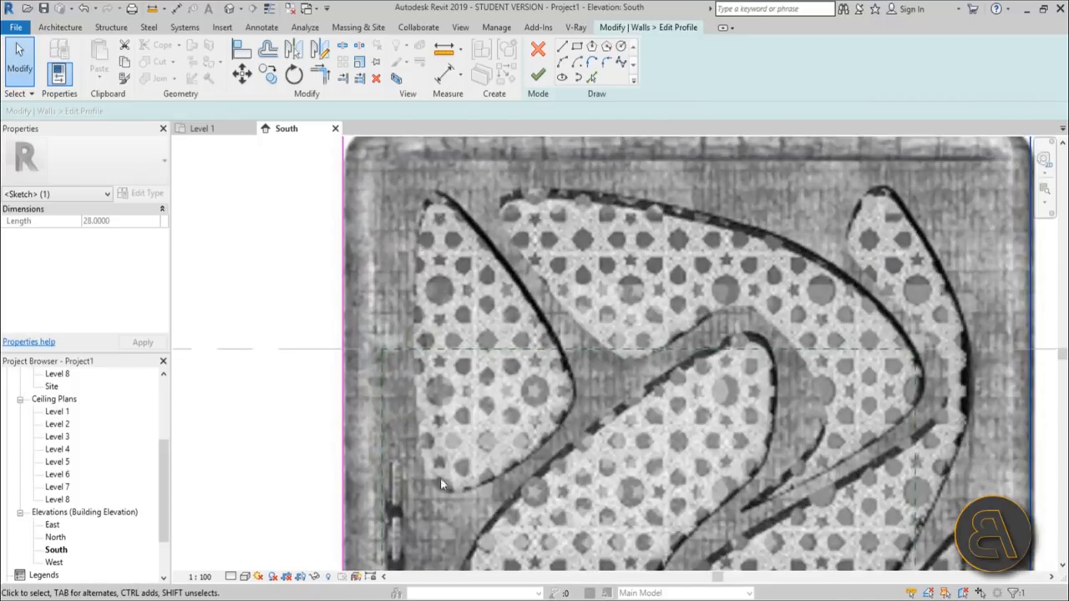
{"action": "mouse_move", "coordinate": [623, 63]}
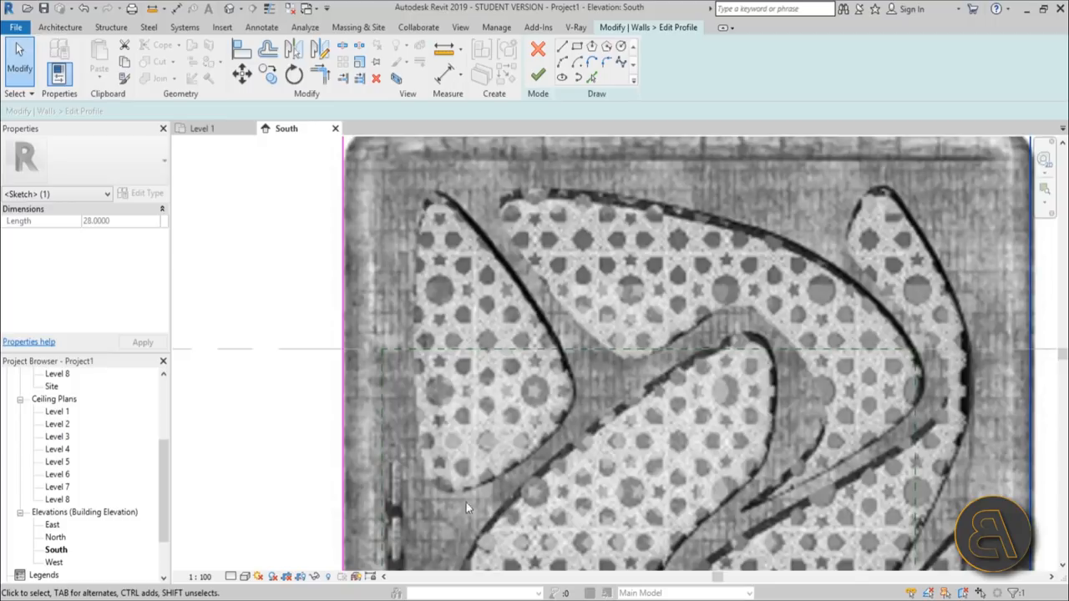
{"action": "mouse_move", "coordinate": [412, 209]}
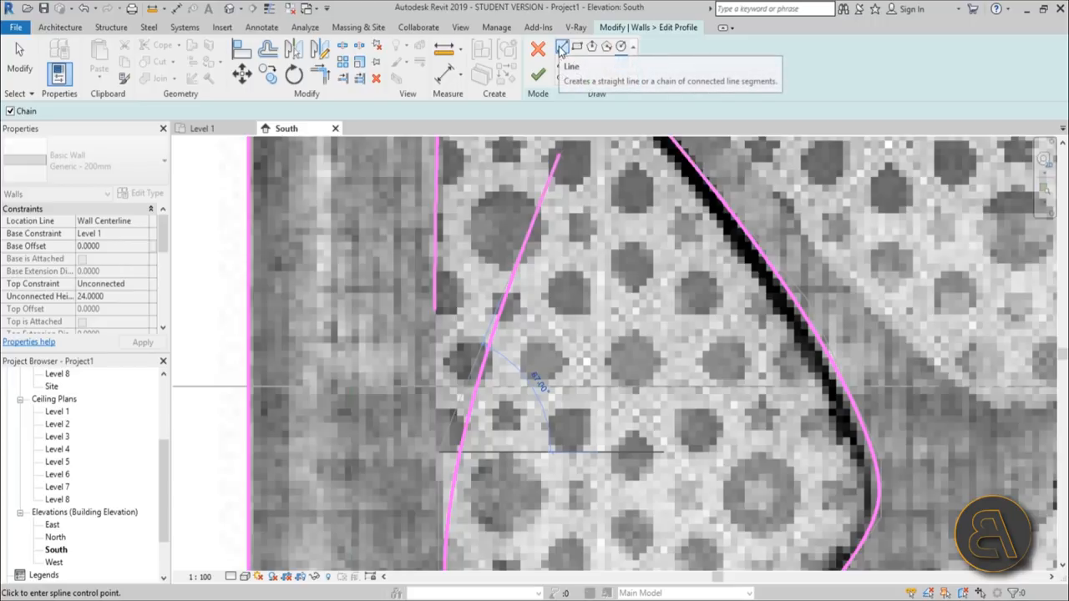
Switch from Spline to the Line tool for tracing the opening outlines.
{"action": "left_click", "coordinate": [562, 48]}
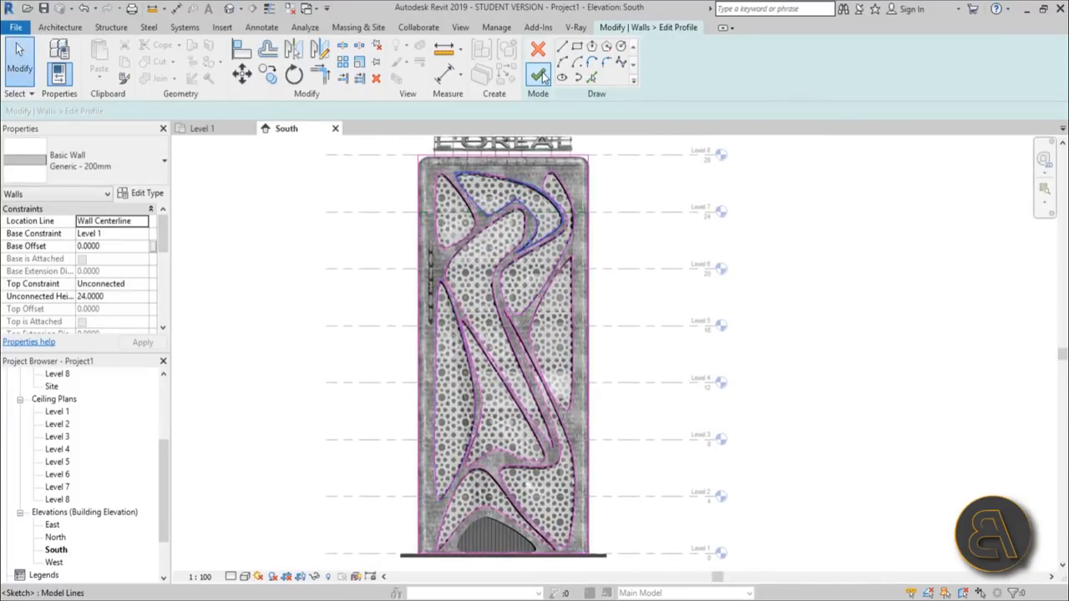
Finish the wall profile edit and switch to the Level 1 floor plan.
{"action": "left_click", "coordinate": [538, 75]}
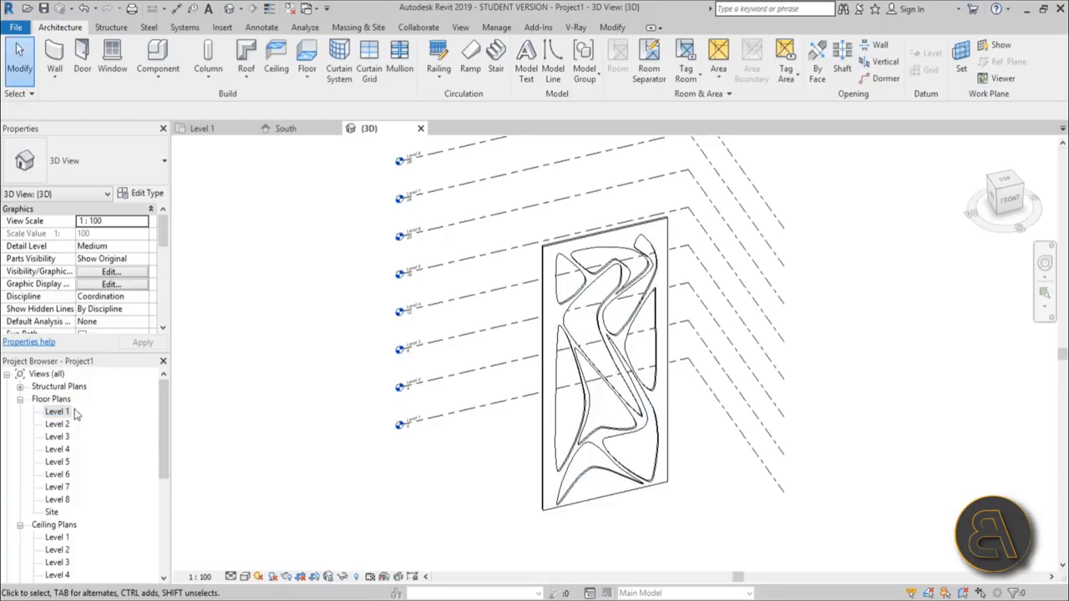
{"action": "double_click", "coordinate": [57, 411]}
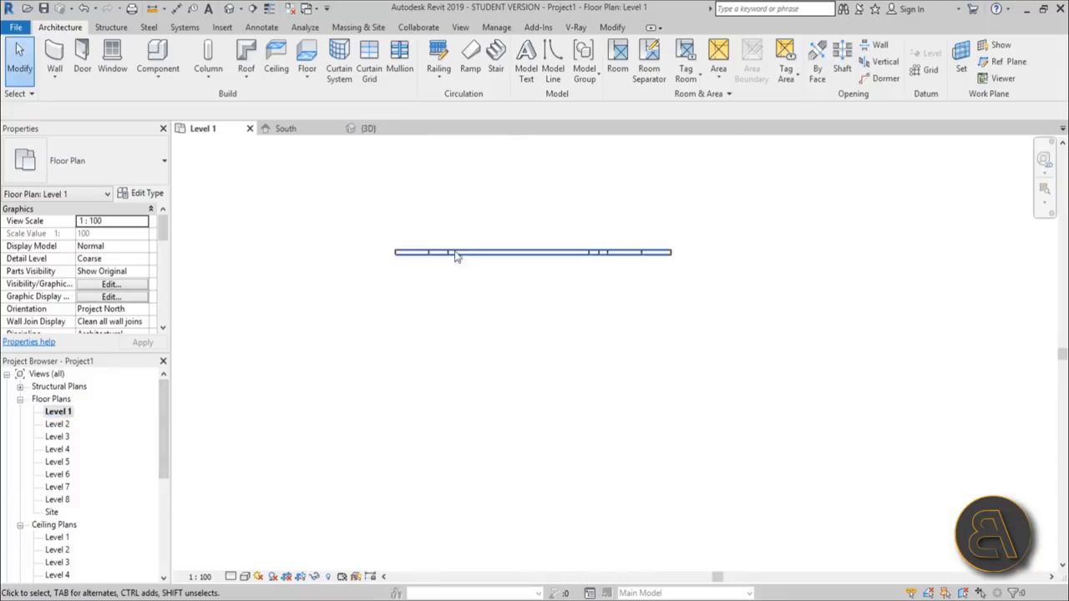
Switch the Level 1 wall to Generic - 300mm with a Concrete, High Strength structure layer.
{"action": "left_click", "coordinate": [455, 252]}
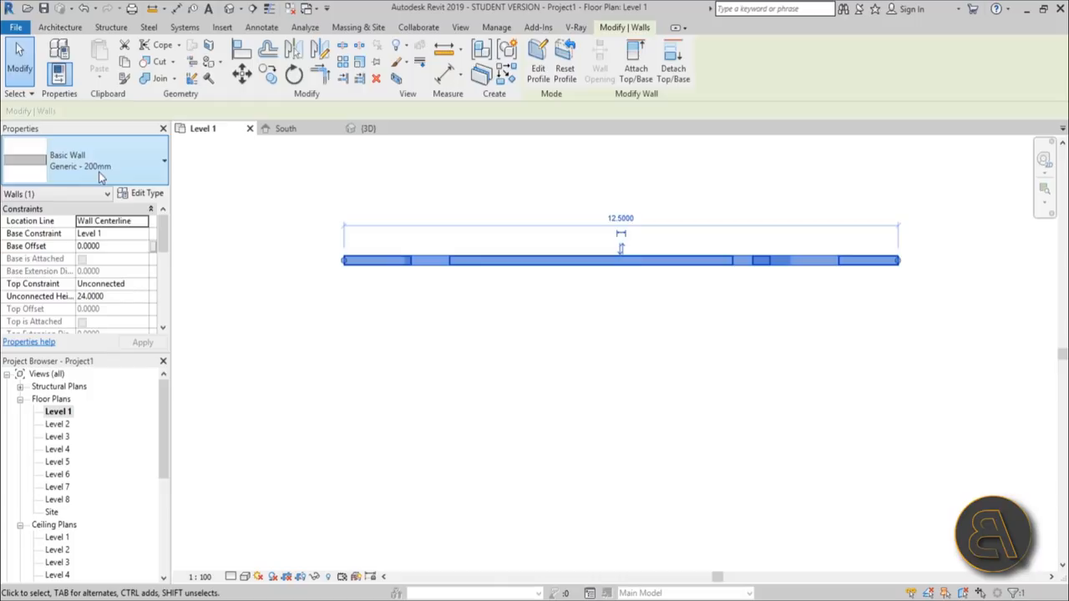
{"action": "left_click", "coordinate": [164, 160]}
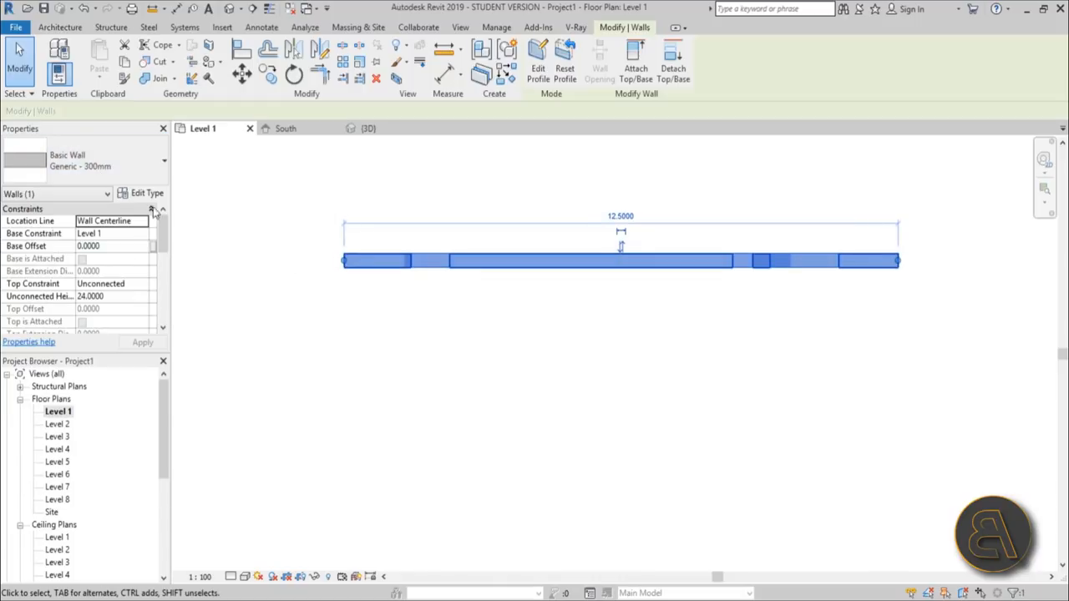
{"action": "left_click", "coordinate": [147, 193]}
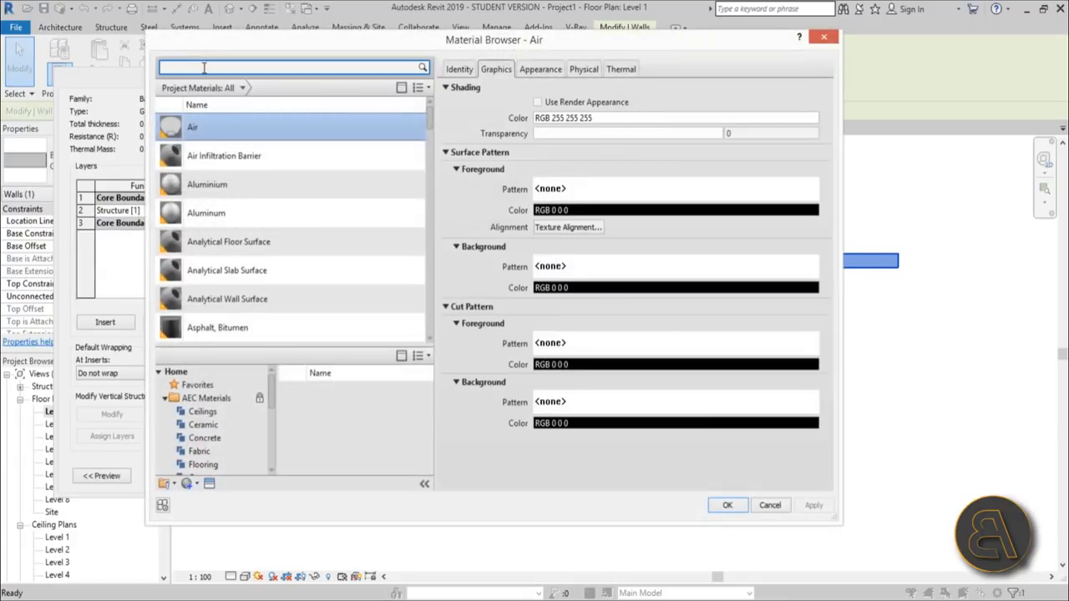
{"action": "type", "text": "cocn"}
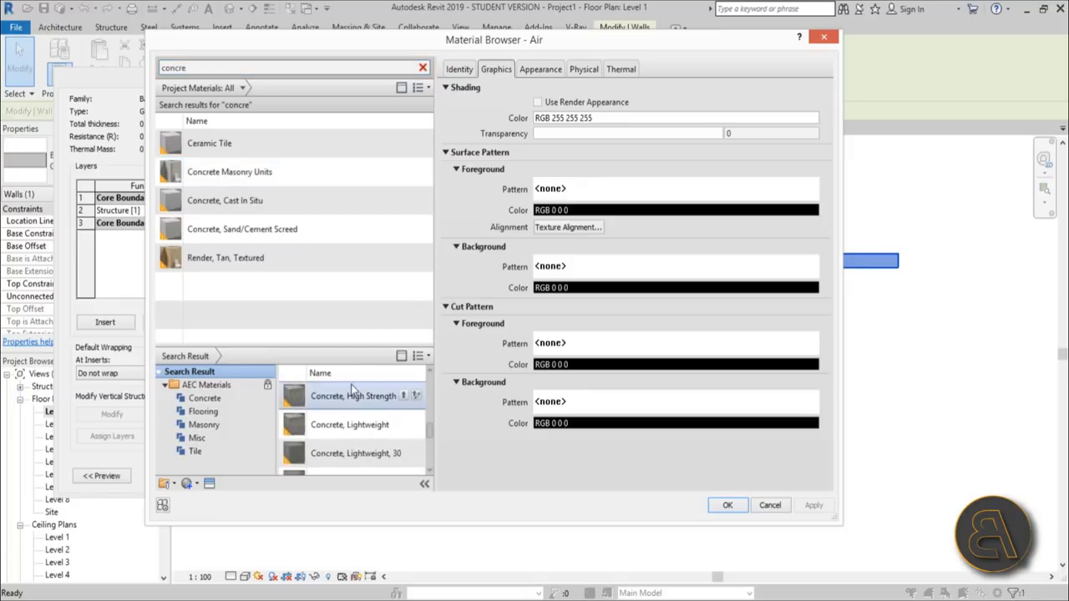
{"action": "left_click", "coordinate": [502, 69]}
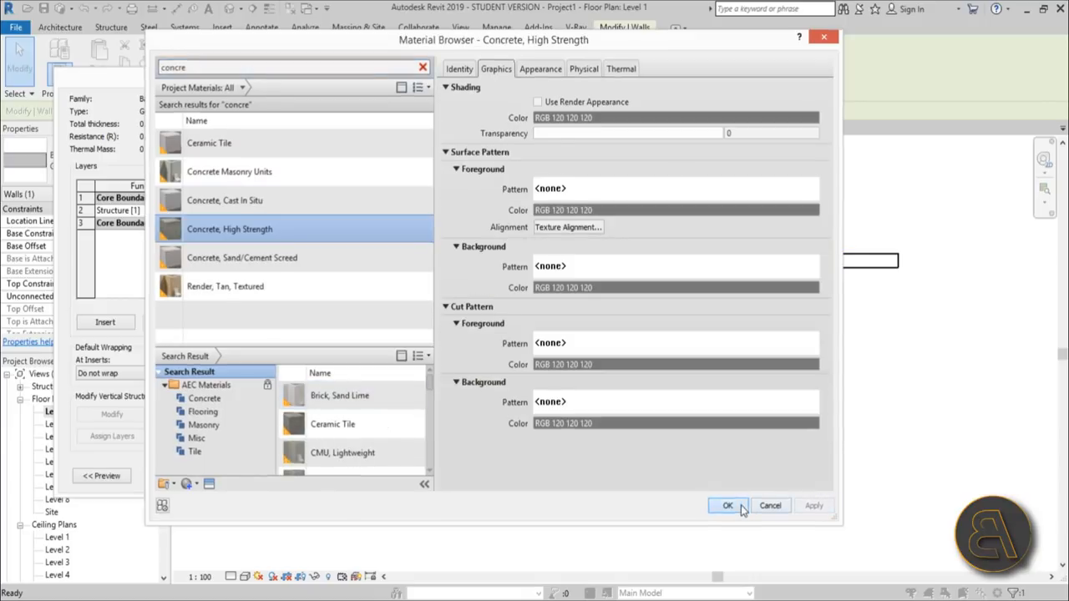
{"action": "left_click", "coordinate": [727, 505]}
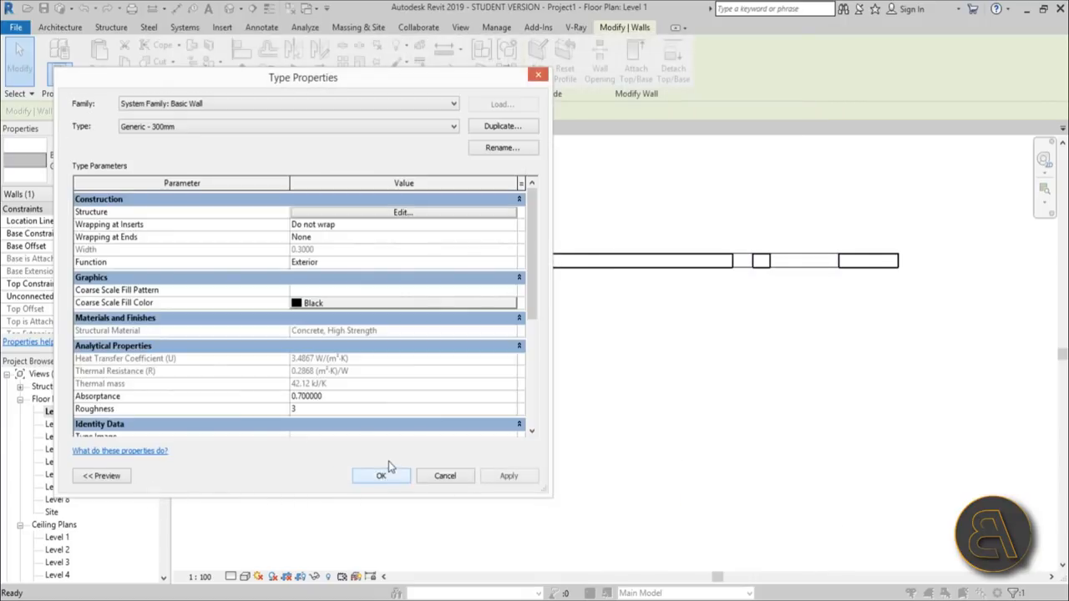
{"action": "left_click", "coordinate": [381, 475]}
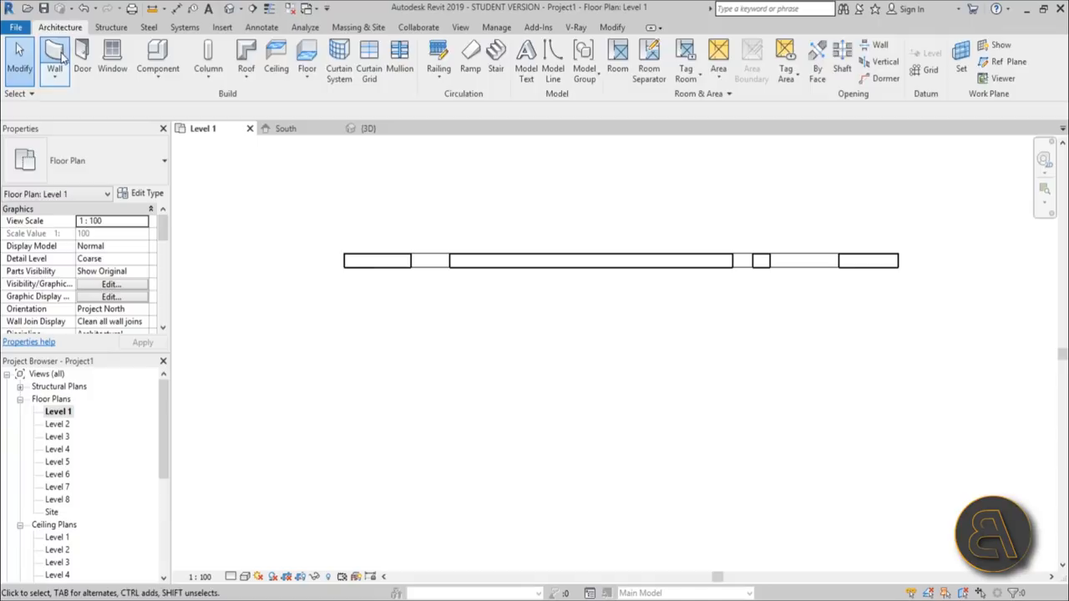
Duplicate the wall type under the new name 'glass'.
{"action": "left_click", "coordinate": [55, 59]}
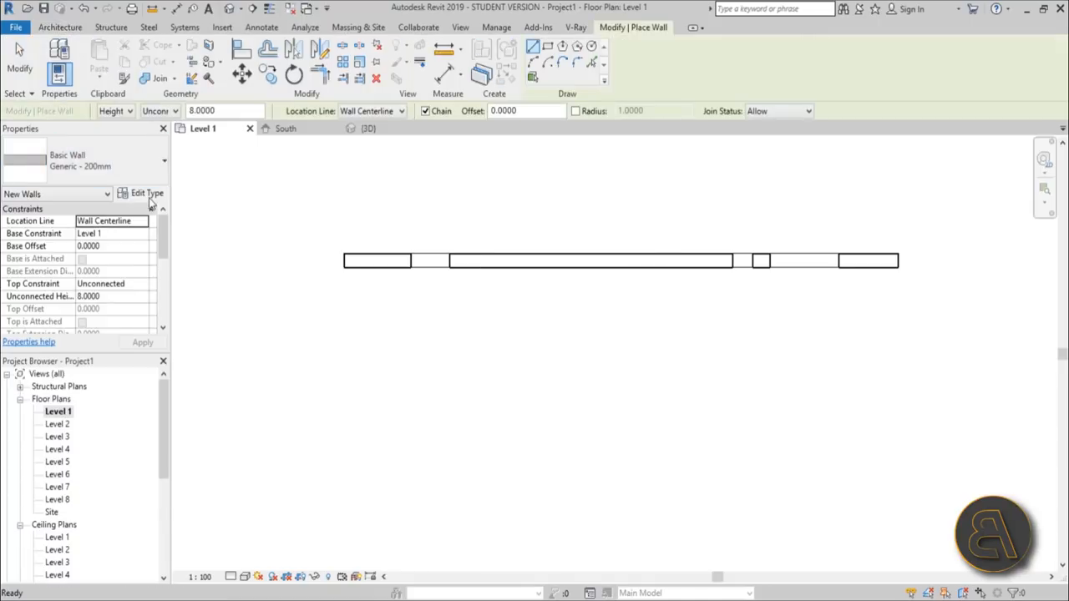
{"action": "left_click", "coordinate": [502, 148]}
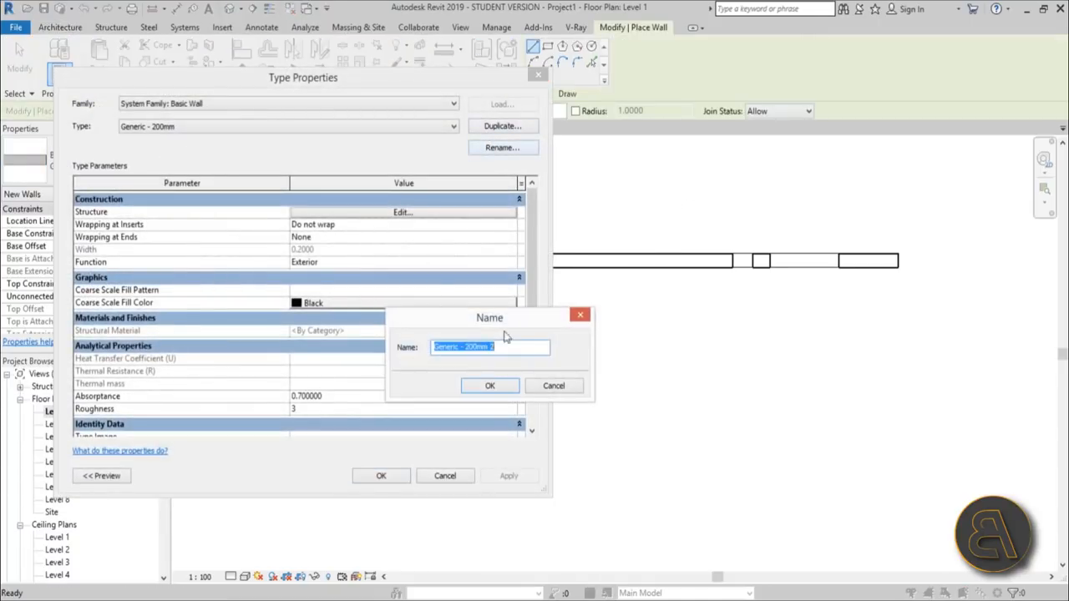
{"action": "type", "text": "ga"}
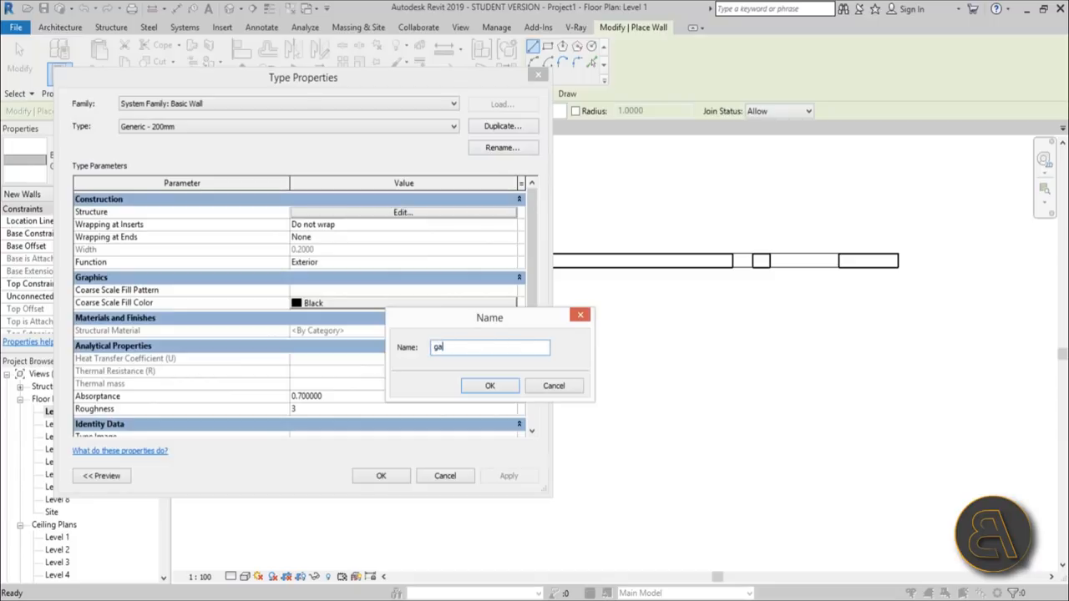
{"action": "type", "text": "lass"}
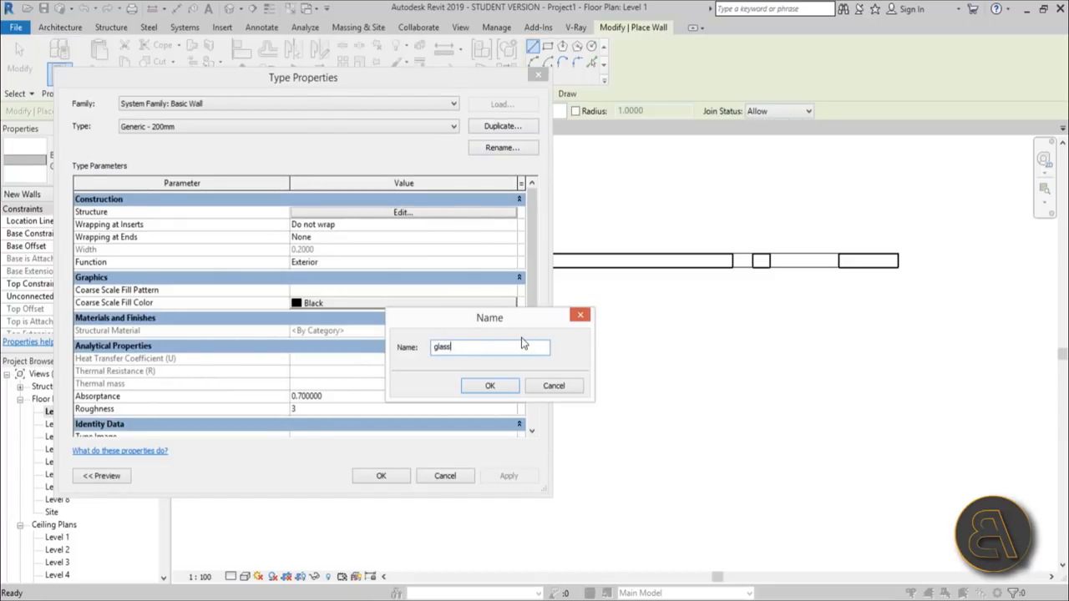
Set the glass type's structure layer thickness to 0.0300.
{"action": "left_click", "coordinate": [490, 386]}
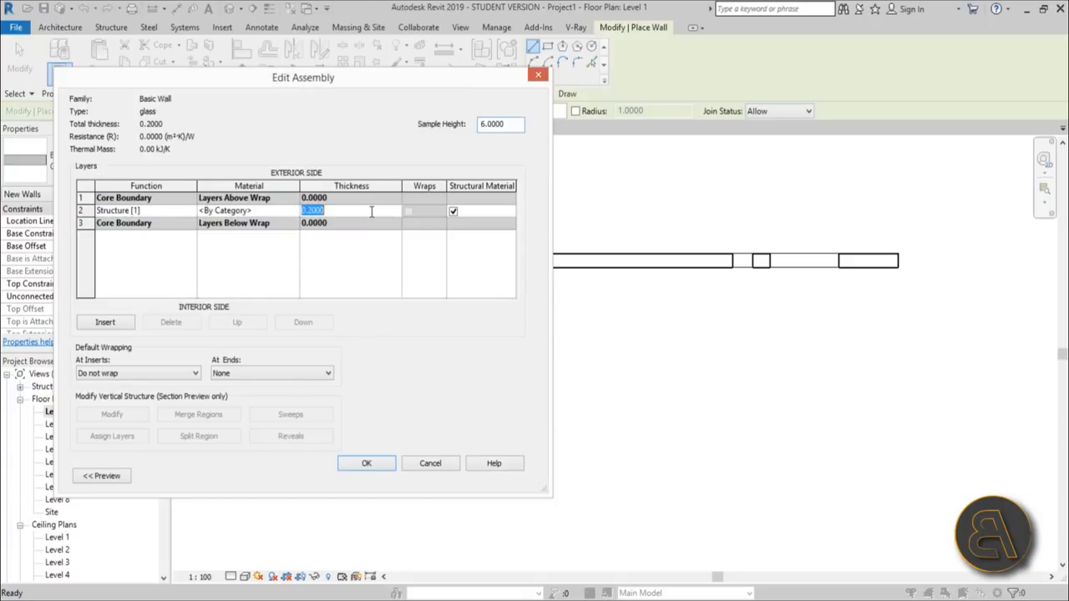
{"action": "type", "text": ".0"}
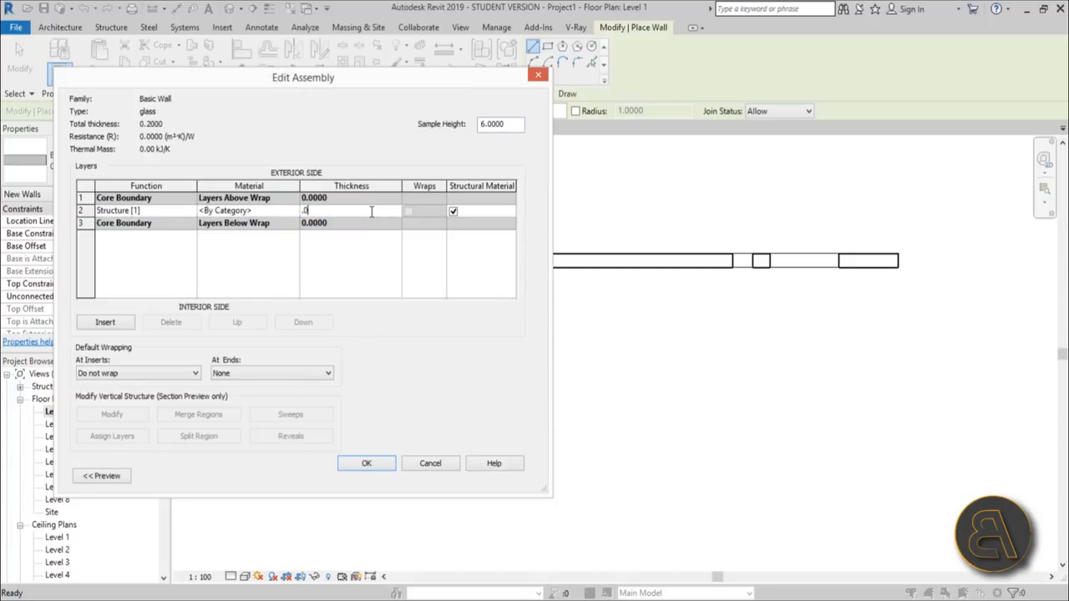
{"action": "type", "text": "2"}
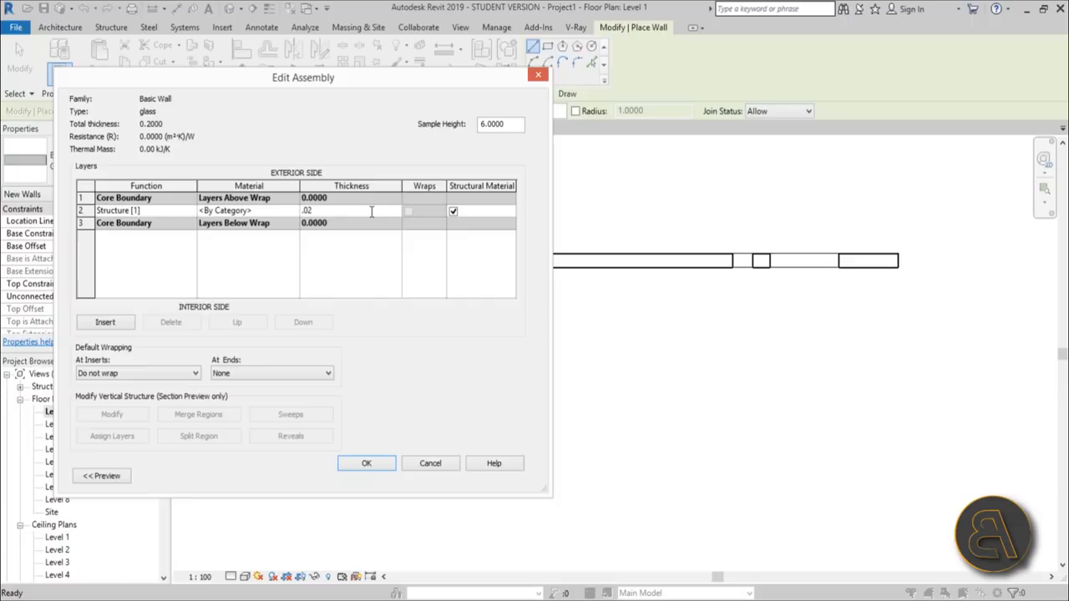
{"action": "type", "text": ".0"}
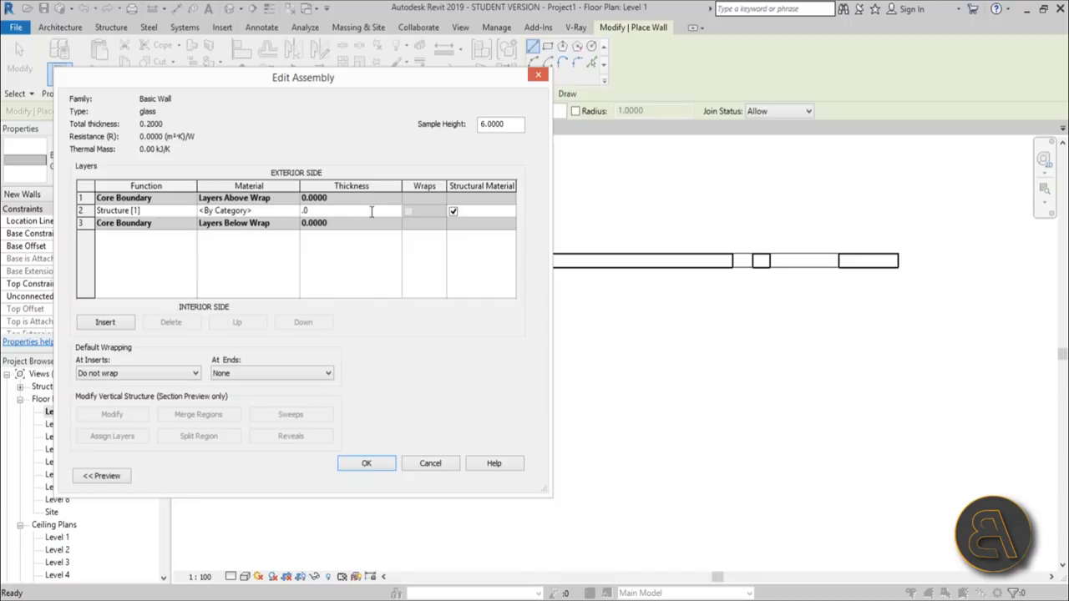
{"action": "type", "text": "0.0300"}
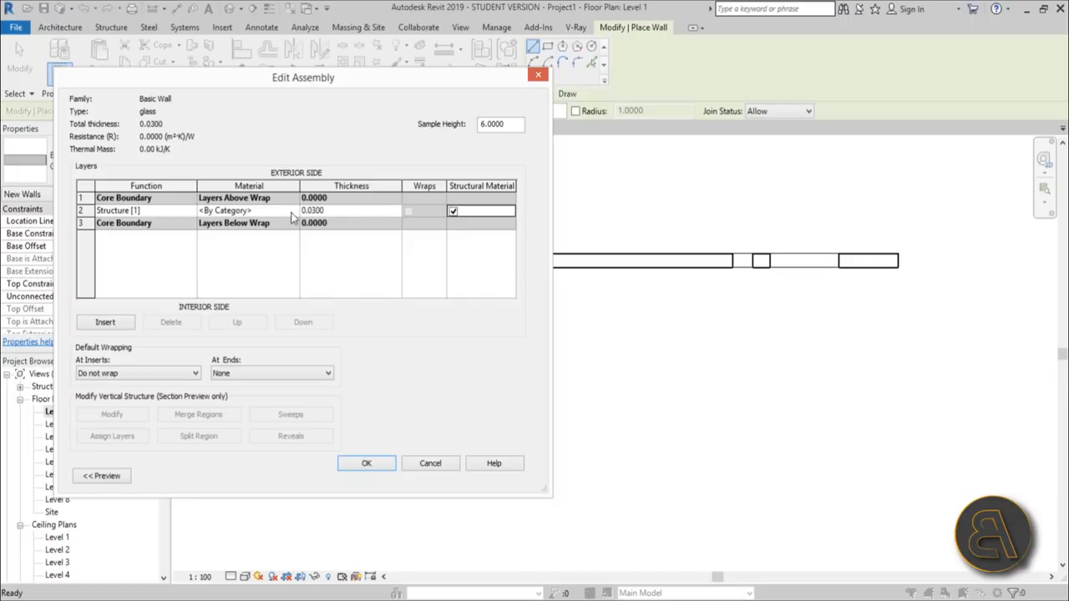
Browse the library glass materials for the glass layer and preview Glass Brick.
{"action": "left_click", "coordinate": [249, 211]}
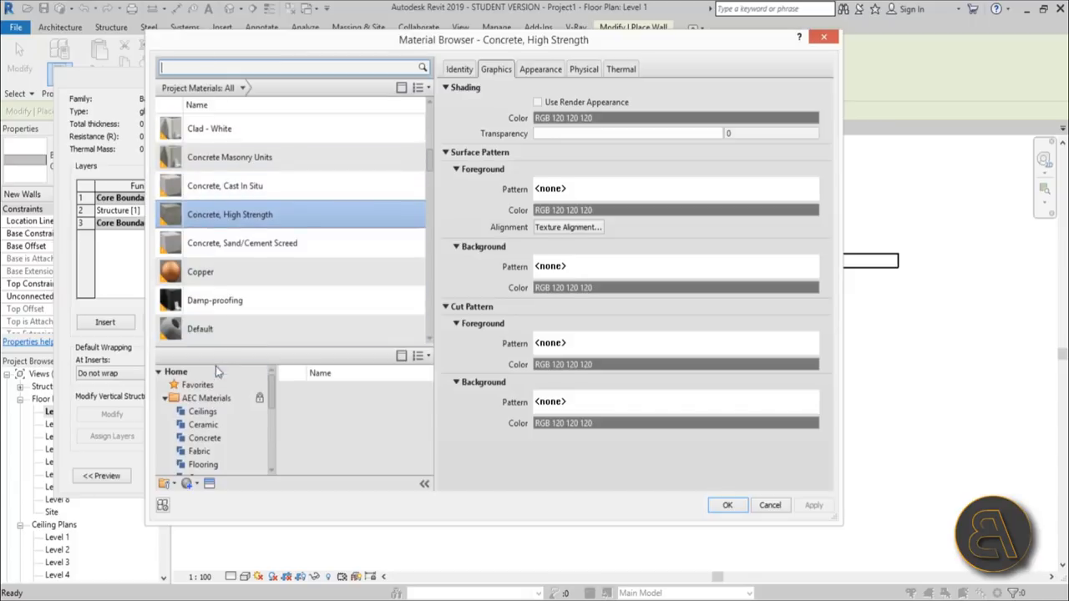
{"action": "scroll", "scroll_direction": "down", "scroll_amount": 3}
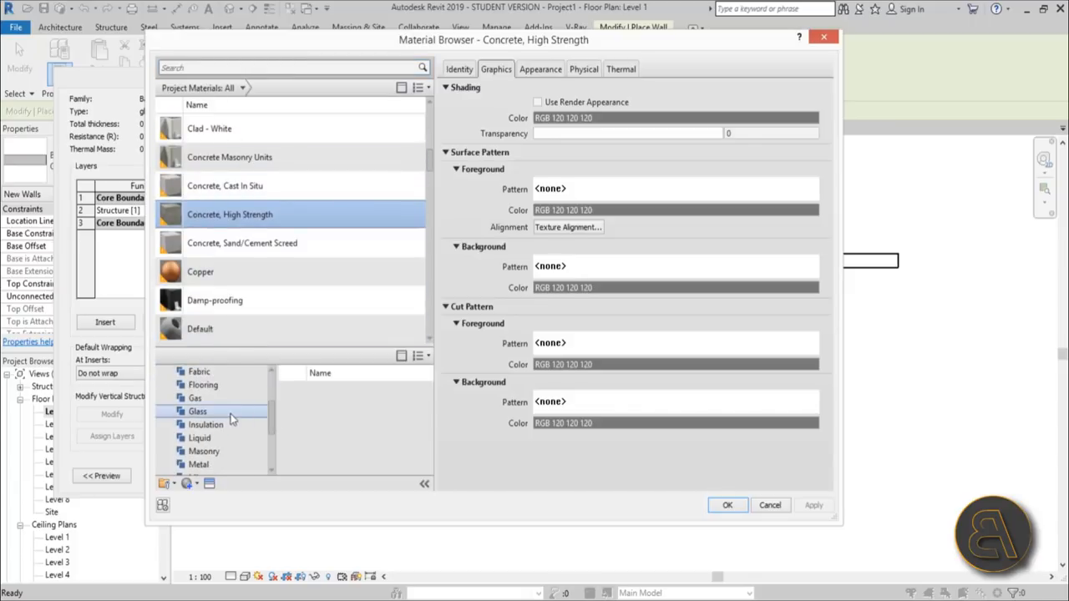
{"action": "left_click", "coordinate": [197, 411]}
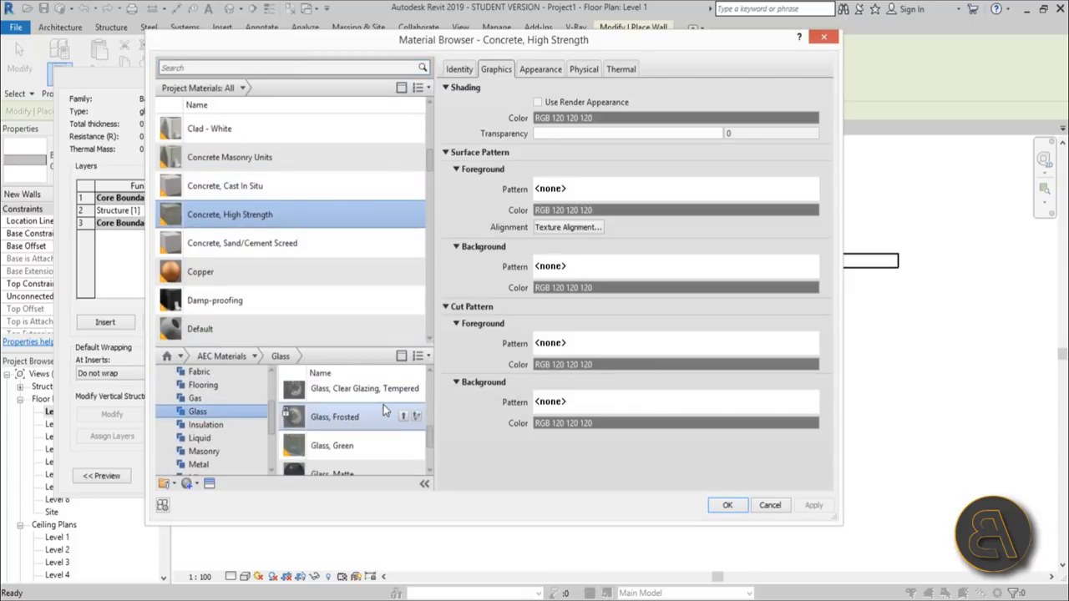
{"action": "left_click", "coordinate": [502, 68]}
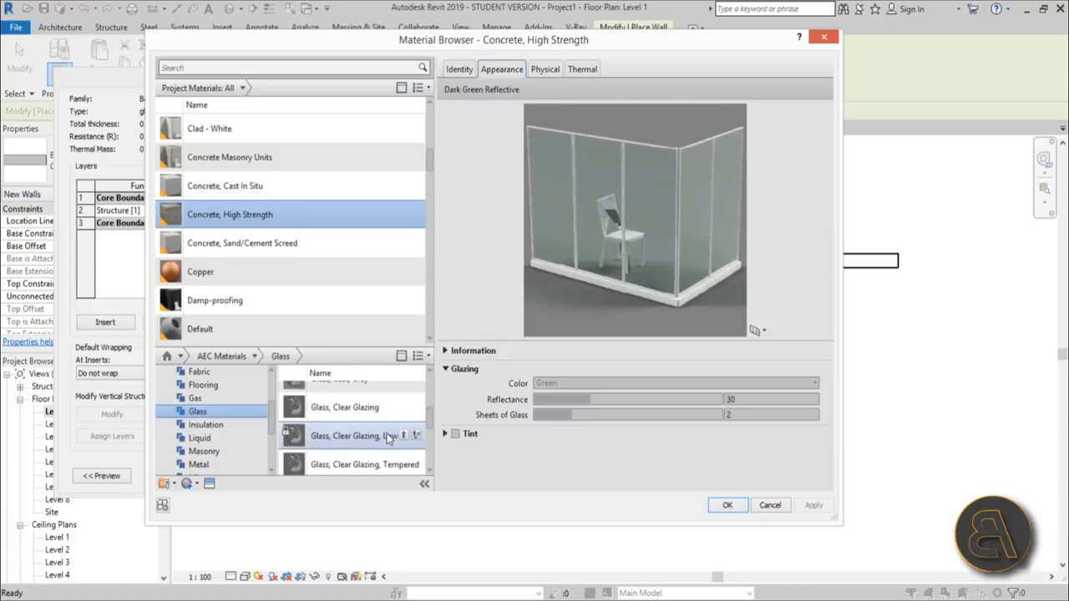
{"action": "left_click", "coordinate": [329, 395]}
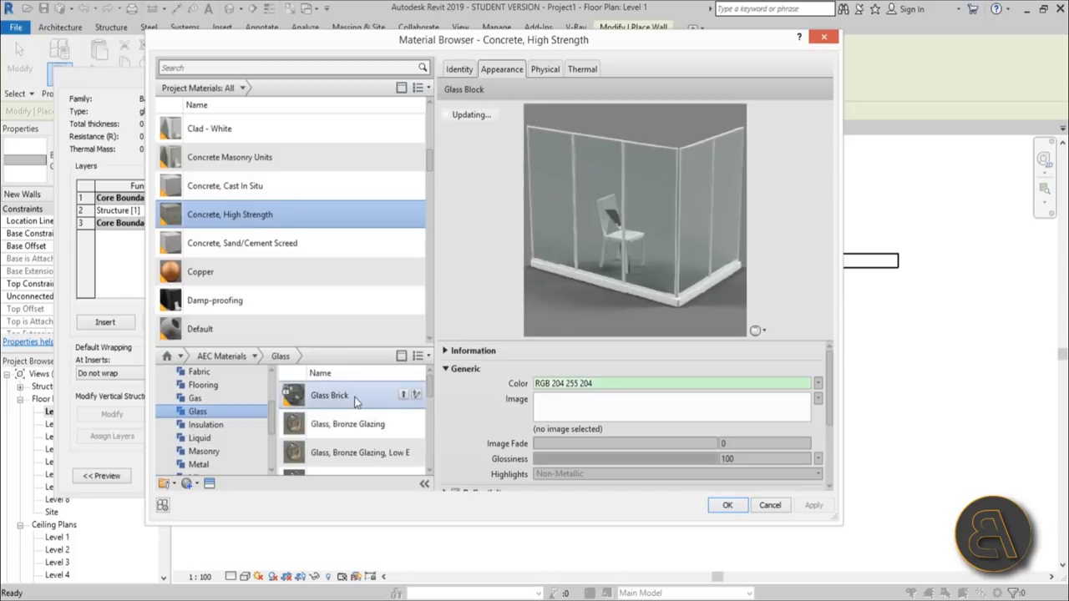
{"action": "left_click", "coordinate": [330, 395]}
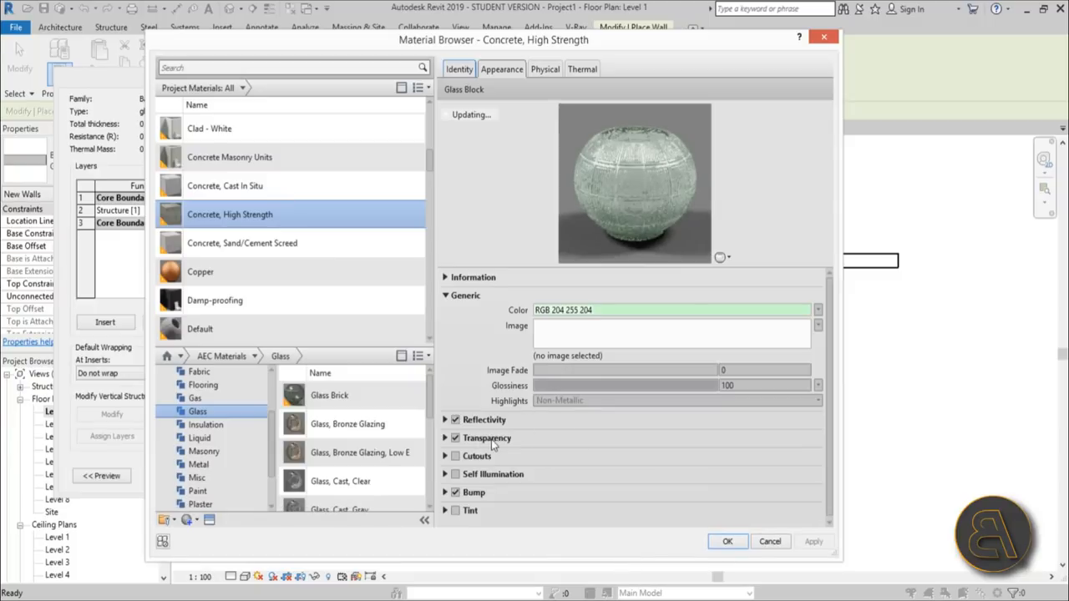
{"action": "mouse_move", "coordinate": [348, 424]}
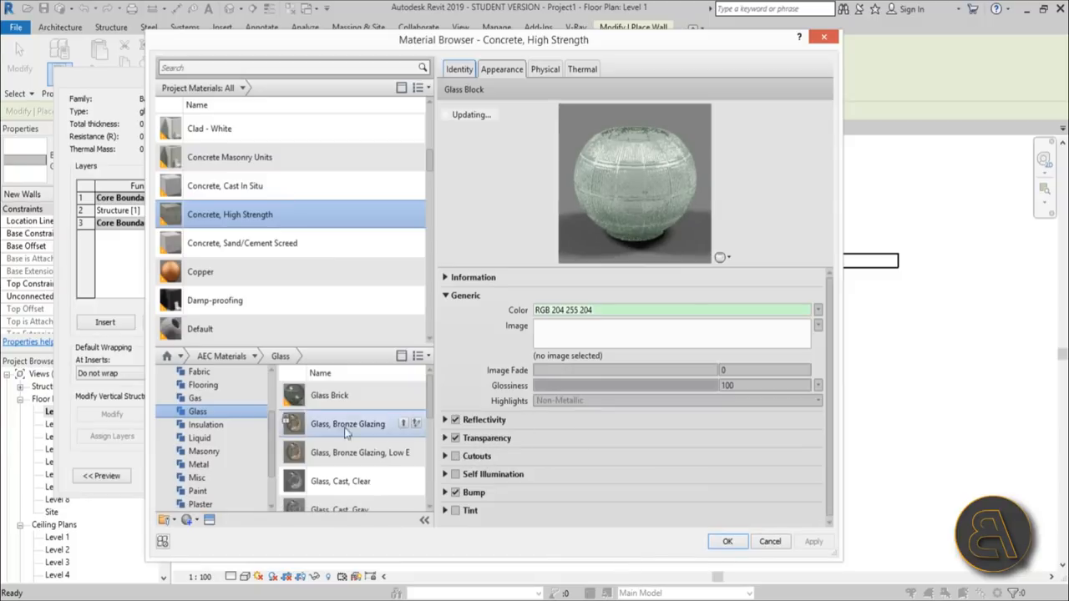
Add Glass Brick and load the polka-dot jpg as its appearance cutout image.
{"action": "scroll", "scroll_direction": "down", "scroll_amount": 3}
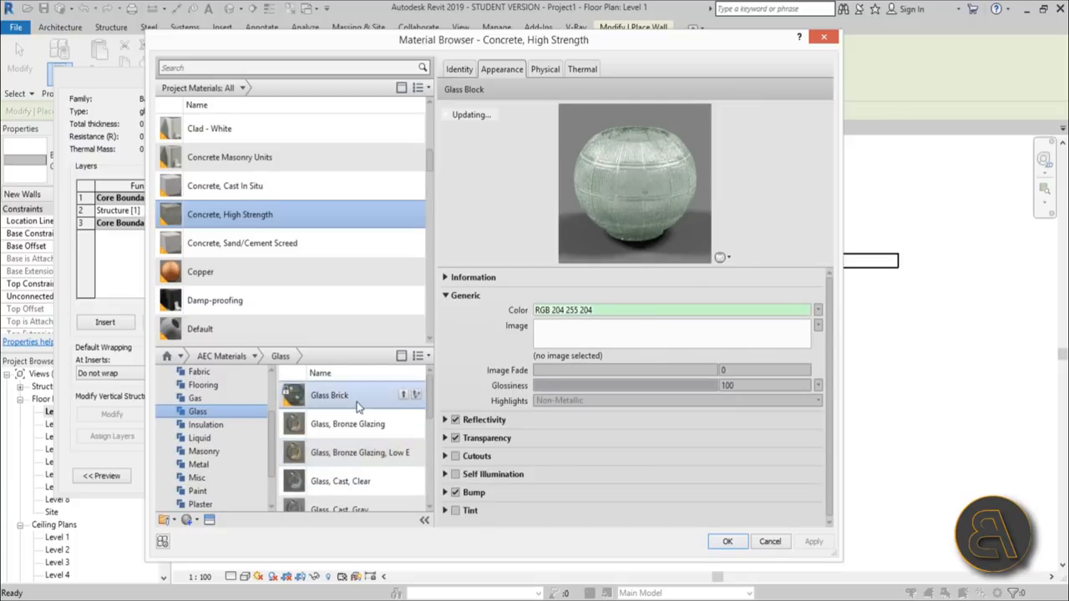
{"action": "double_click", "coordinate": [329, 395]}
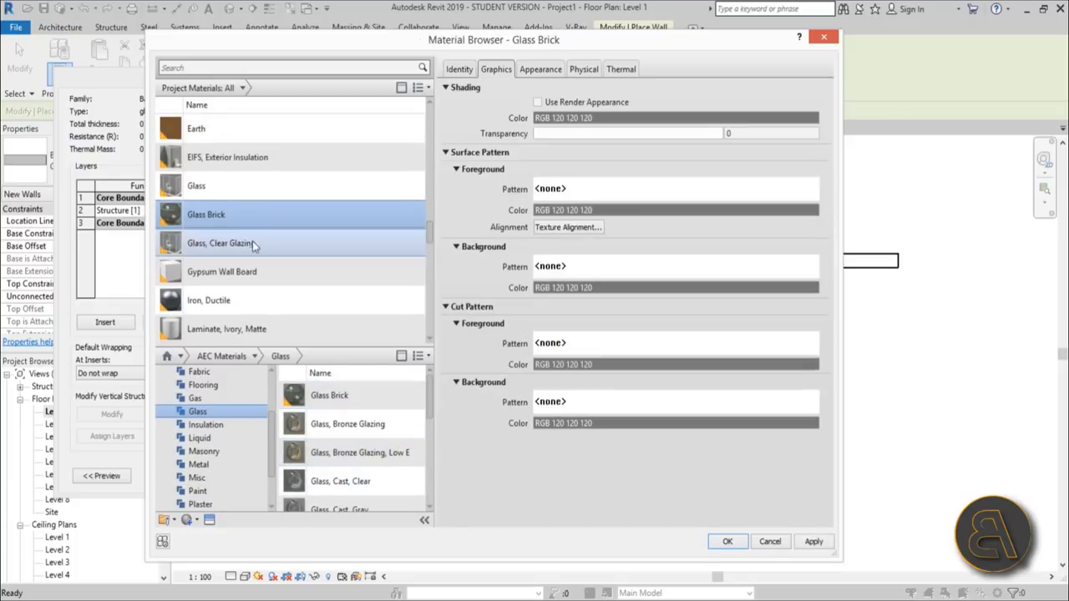
{"action": "left_click", "coordinate": [540, 68]}
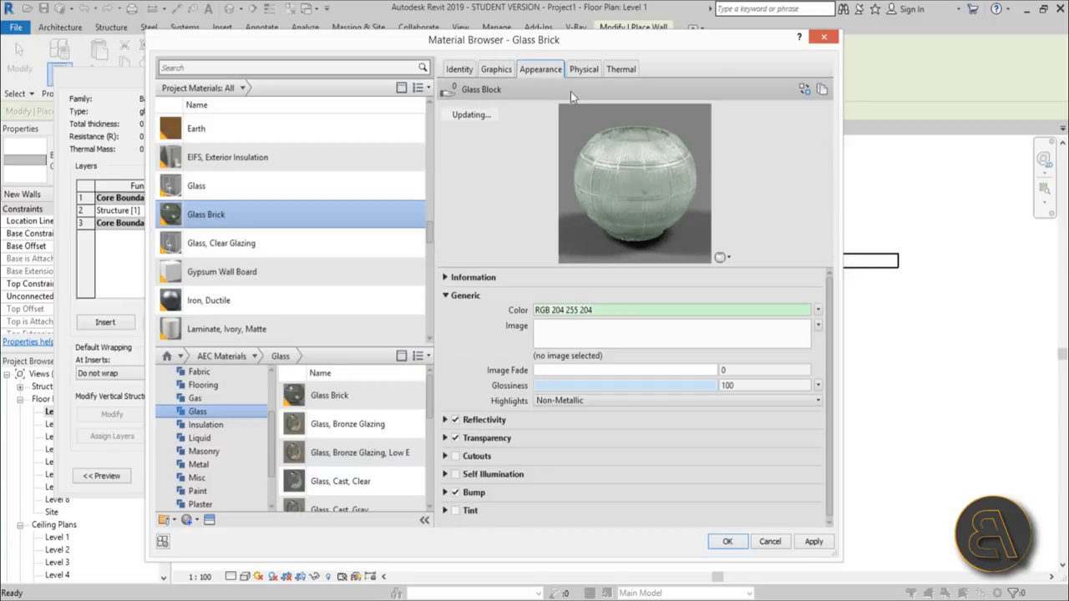
{"action": "left_click", "coordinate": [455, 457]}
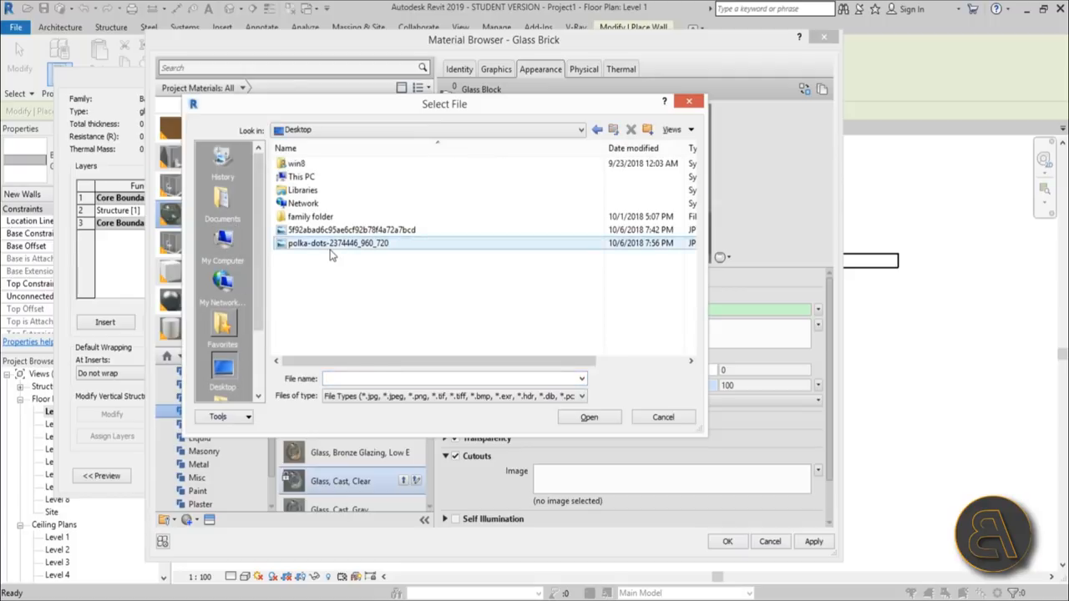
{"action": "left_click", "coordinate": [338, 243]}
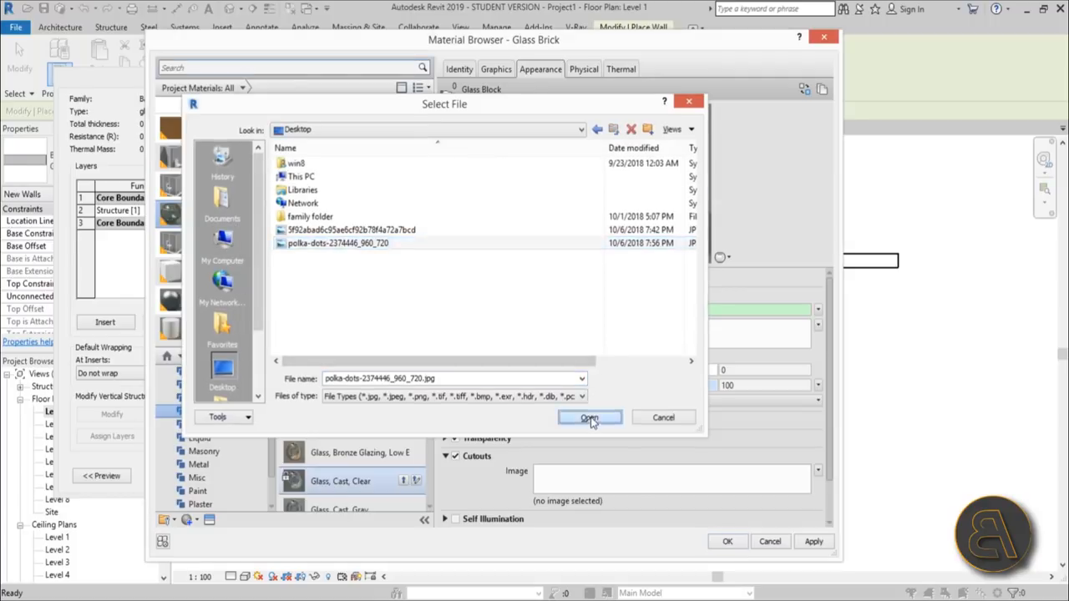
{"action": "left_click", "coordinate": [589, 418]}
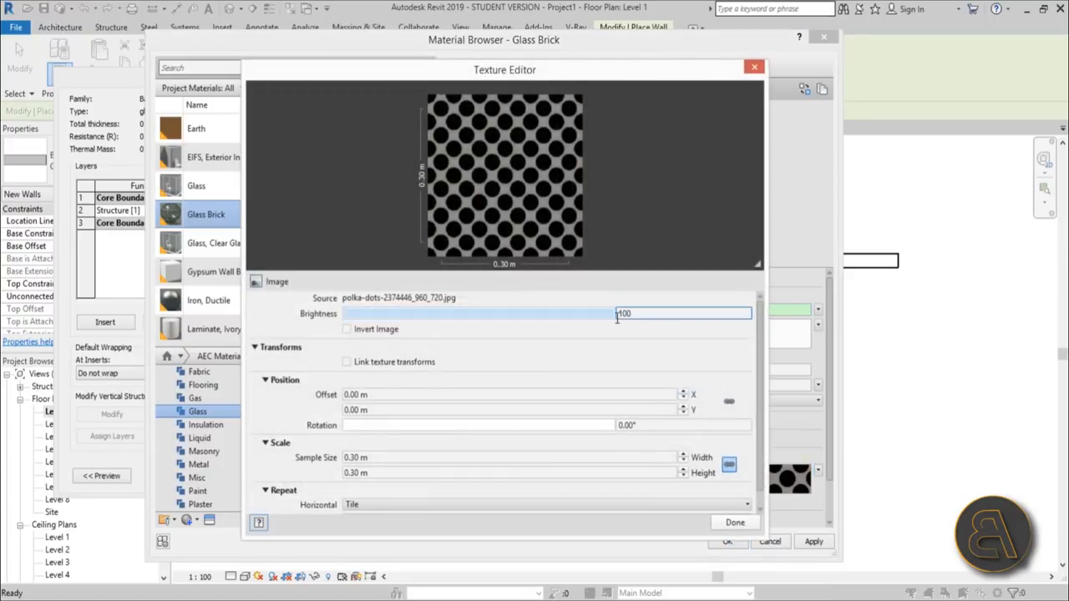
Tune the polka-dot texture brightness and set its sample size to 5.00 m by 5.00 m.
{"action": "left_click_drag", "start_coordinate": [614, 313], "coordinate": [472, 314]}
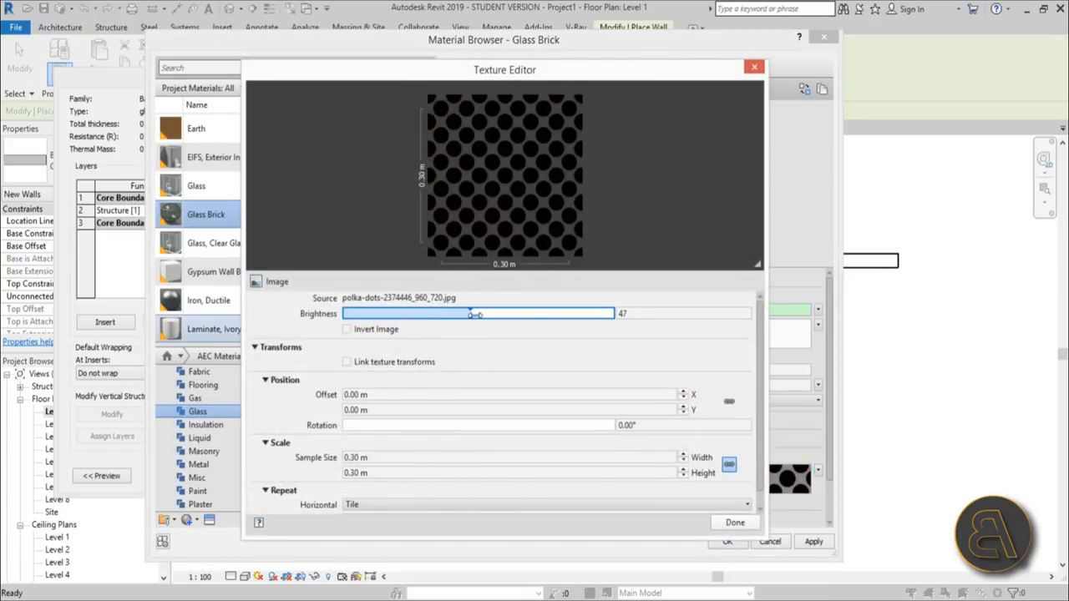
{"action": "left_click_drag", "start_coordinate": [471, 314], "coordinate": [491, 313]}
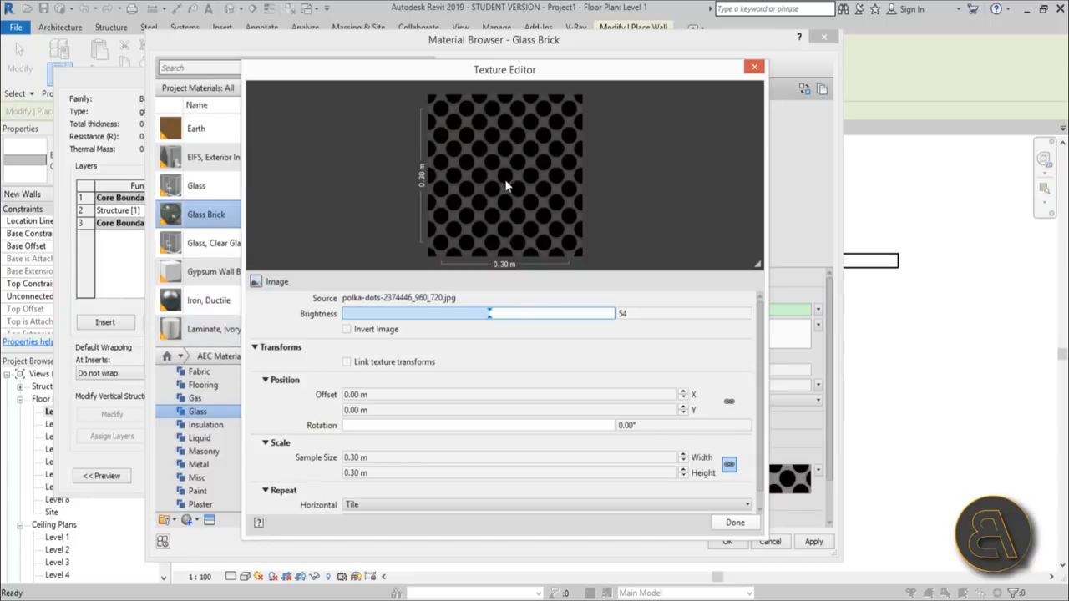
{"action": "left_click_drag", "start_coordinate": [489, 313], "coordinate": [498, 313]}
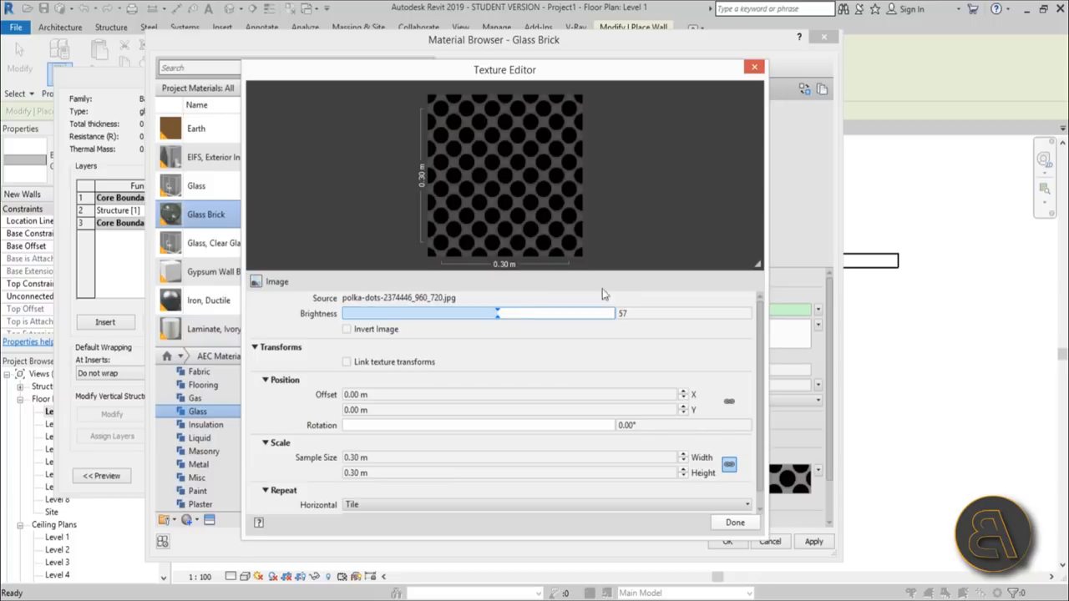
{"action": "left_click_drag", "start_coordinate": [498, 313], "coordinate": [526, 314]}
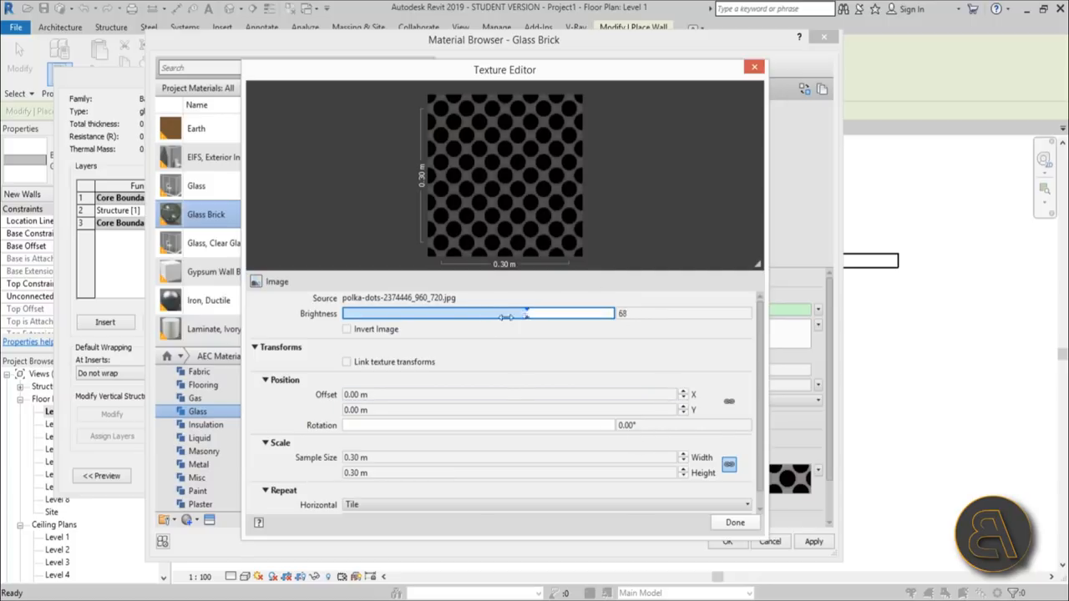
{"action": "left_click_drag", "start_coordinate": [526, 314], "coordinate": [499, 313]}
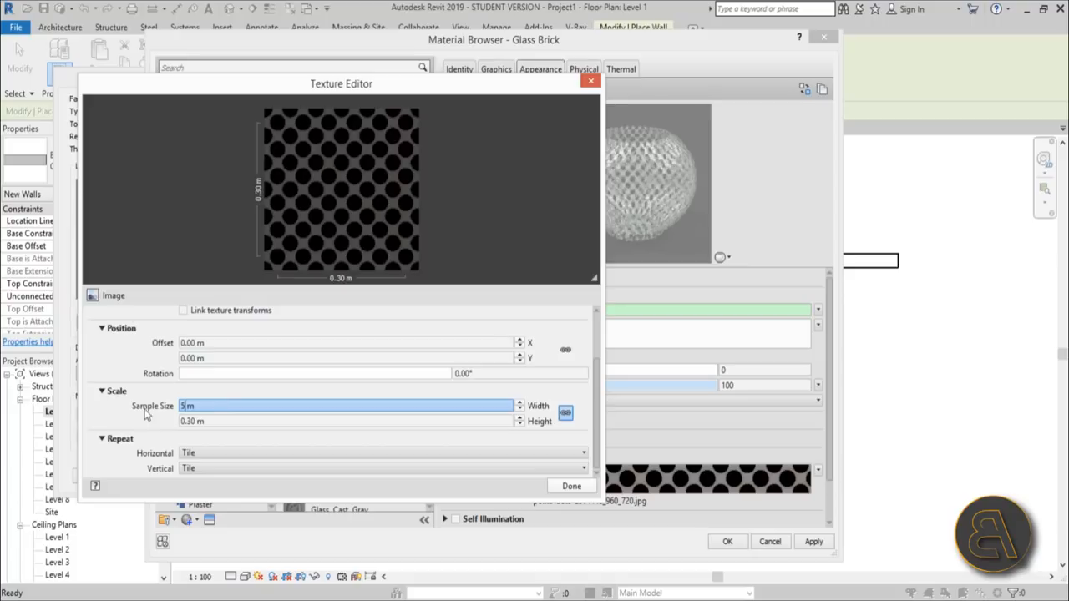
{"action": "type", "text": "5.00"}
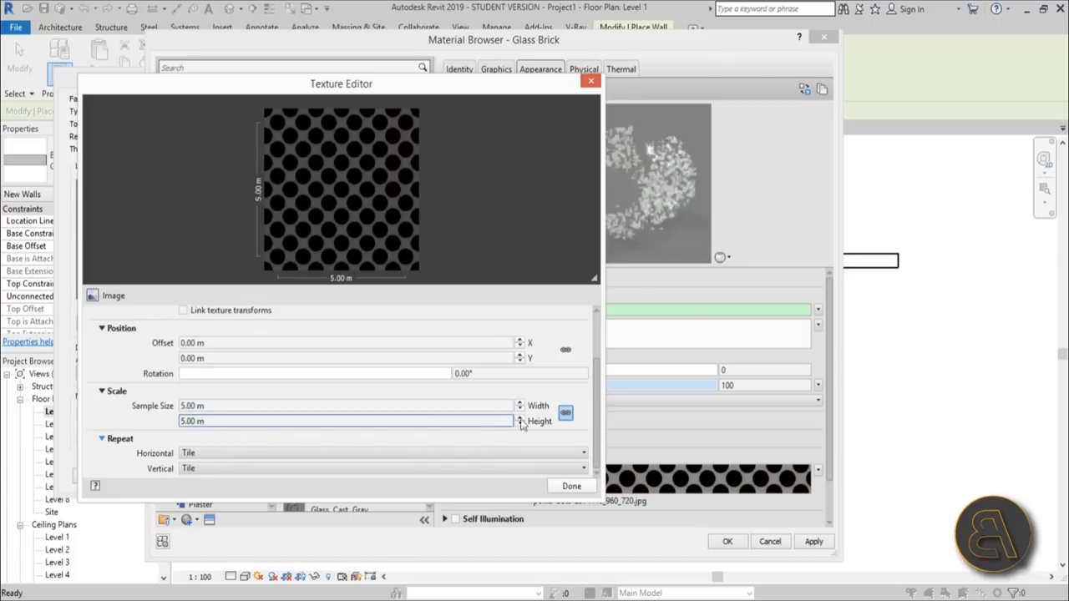
{"action": "left_click", "coordinate": [571, 486]}
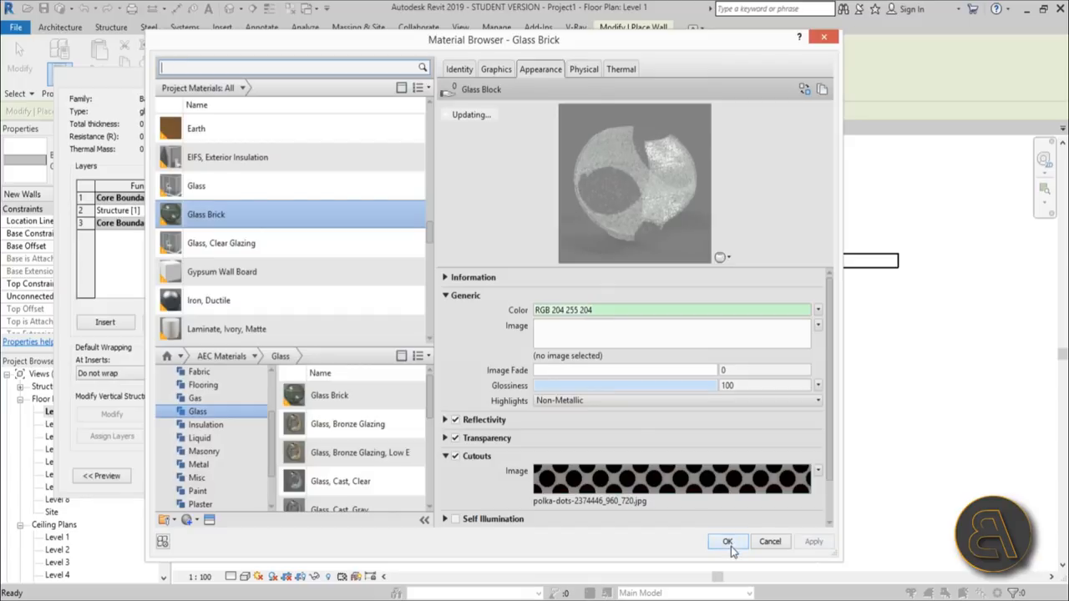
Confirm the Glass Brick material and the glass wall type settings, closing both dialogs.
{"action": "left_click", "coordinate": [726, 541]}
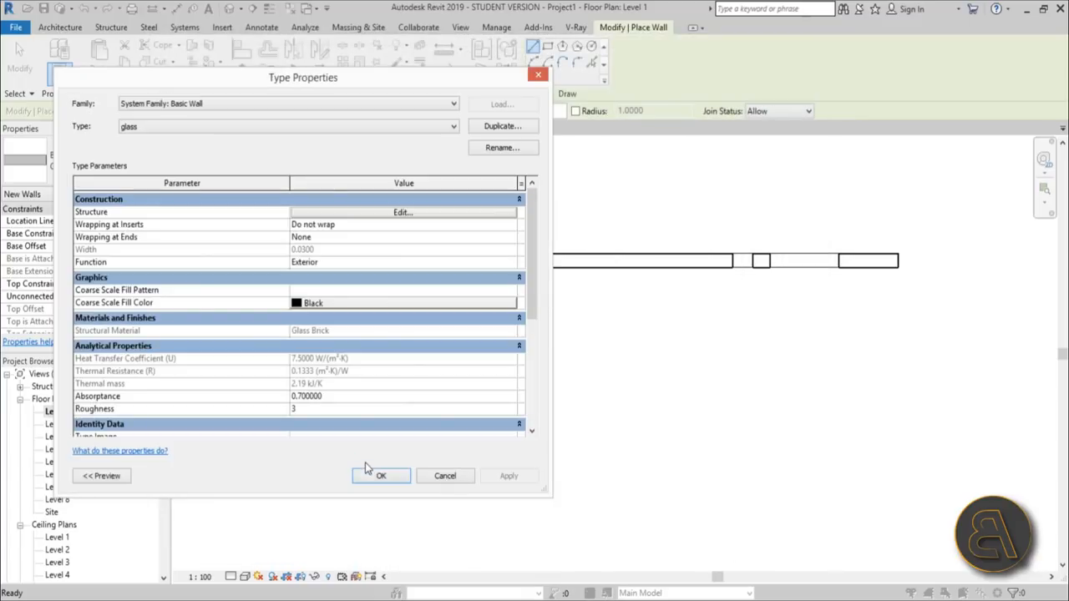
{"action": "left_click", "coordinate": [380, 476]}
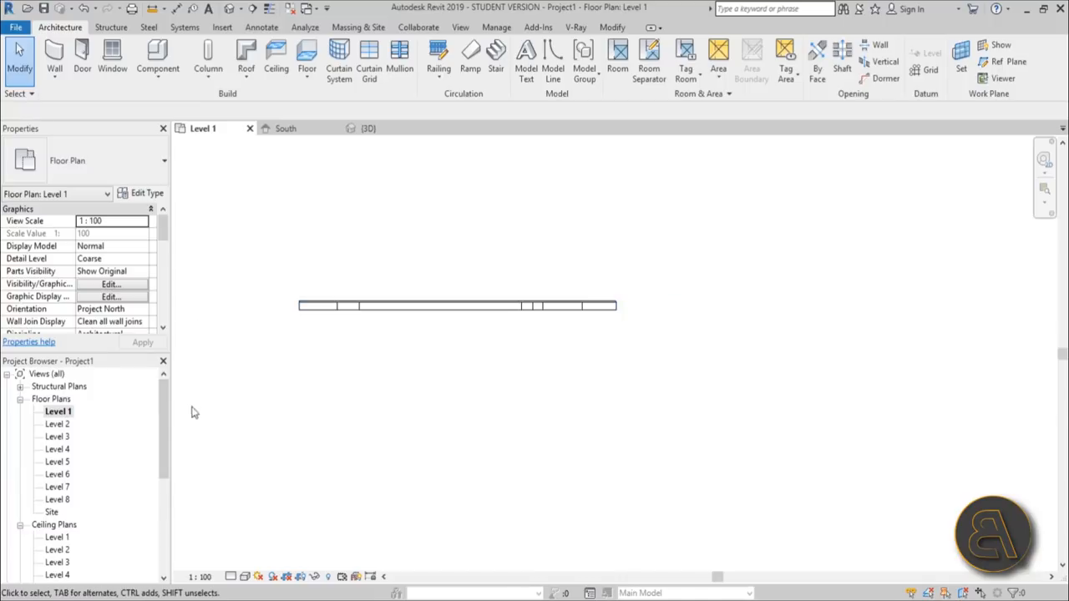
From the Level 1 plan, place a perspective camera creating 3D View 1, then reopen default 3D.
{"action": "left_click", "coordinate": [368, 128]}
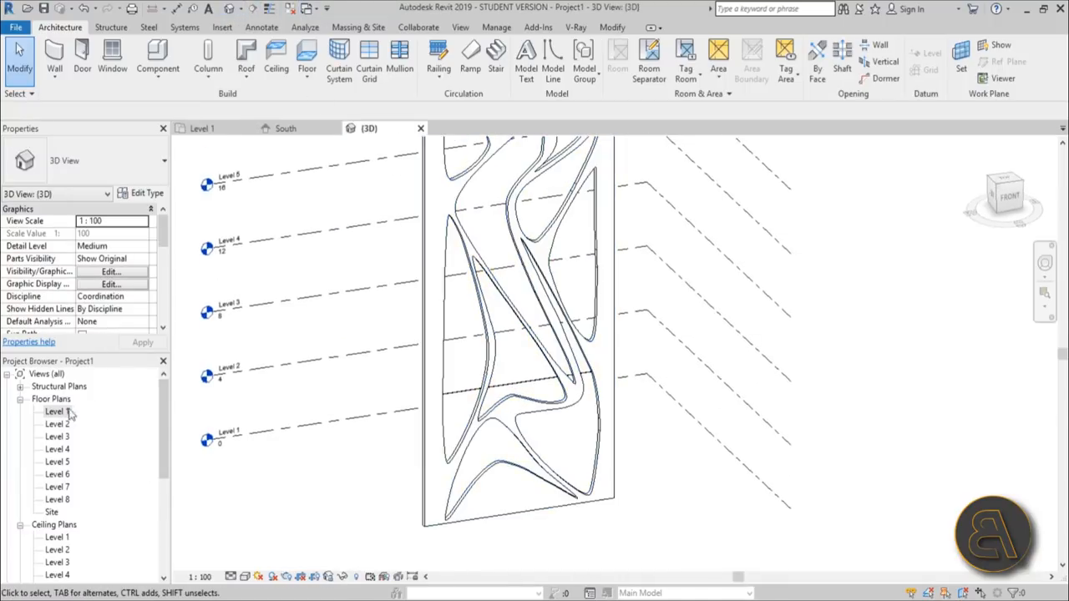
{"action": "double_click", "coordinate": [54, 411]}
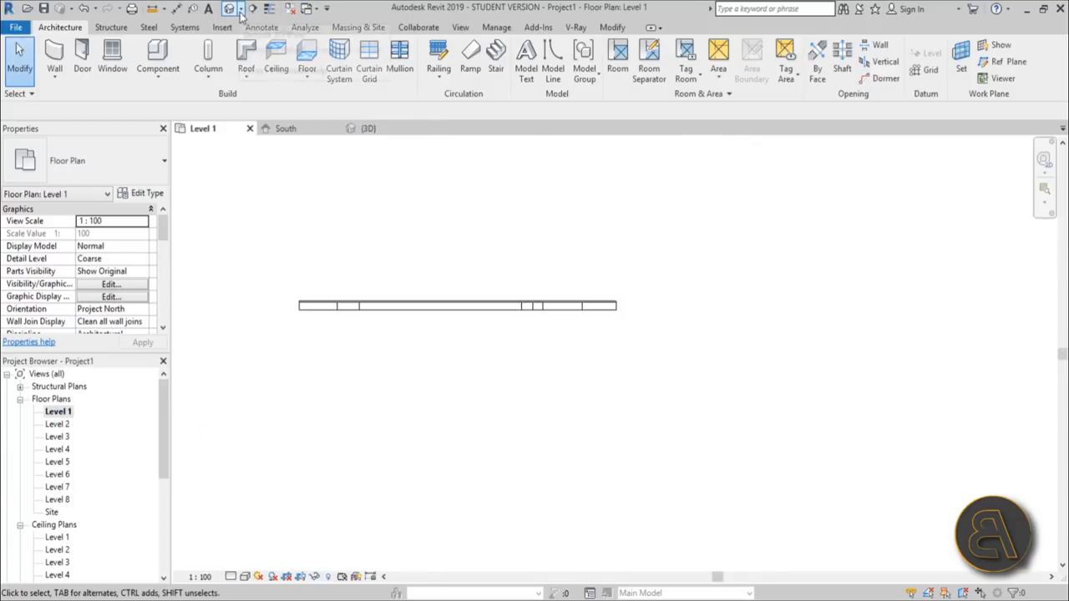
{"action": "left_click", "coordinate": [232, 8]}
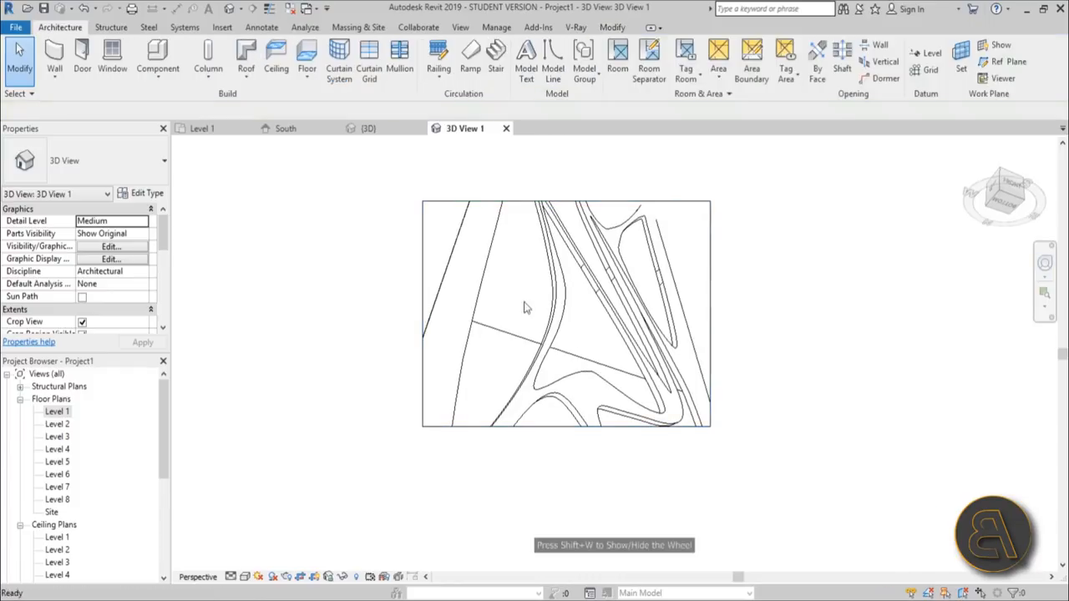
{"action": "left_click", "coordinate": [589, 209]}
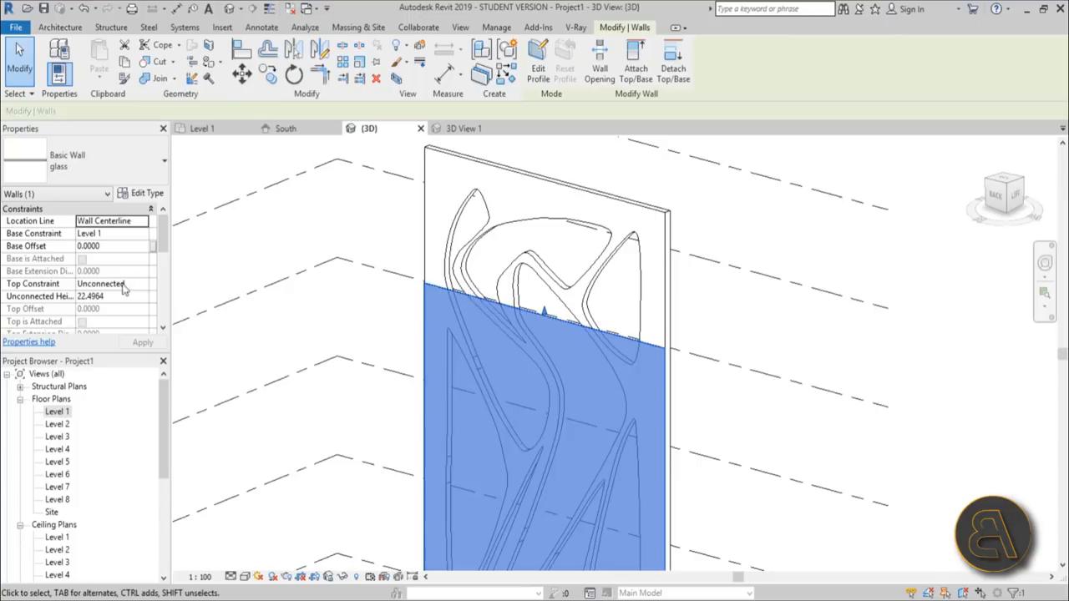
Clear the wall selection and open 3D View 1 from the 3D Views list.
{"action": "left_click", "coordinate": [142, 283]}
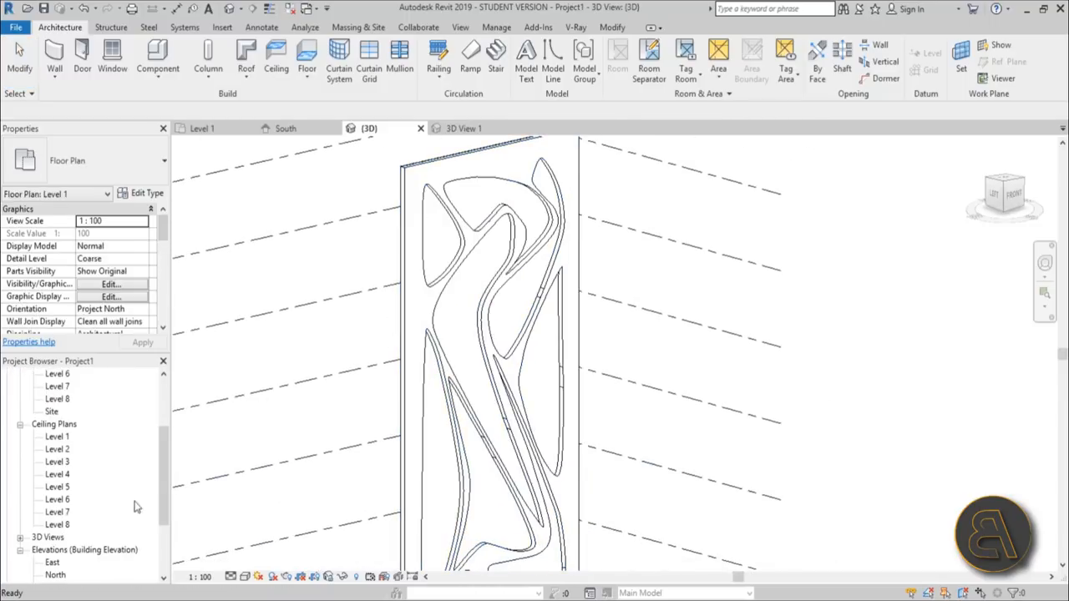
{"action": "left_click", "coordinate": [48, 537]}
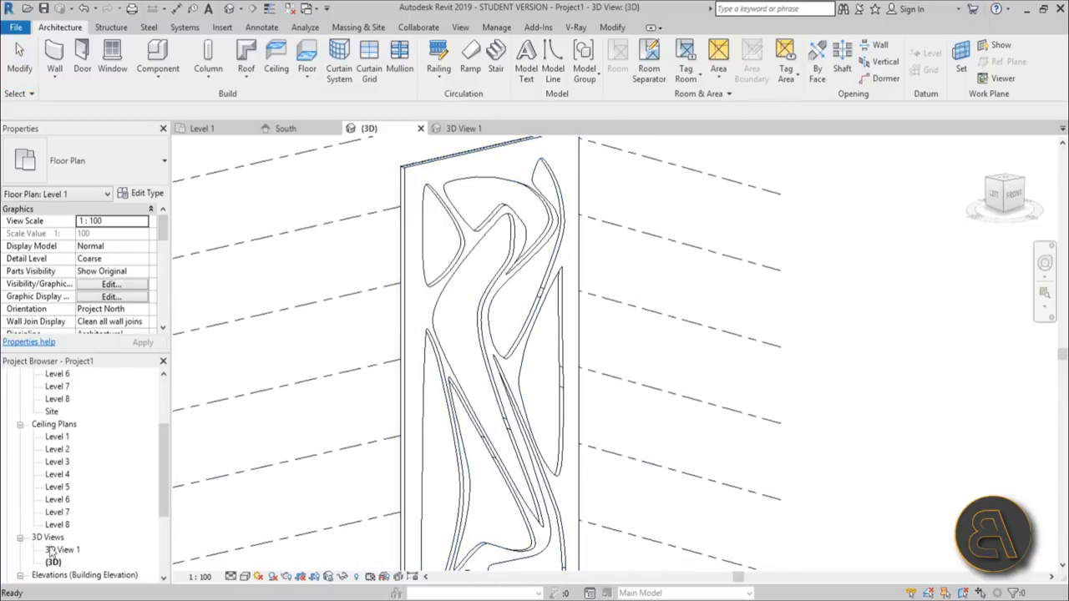
{"action": "double_click", "coordinate": [63, 550]}
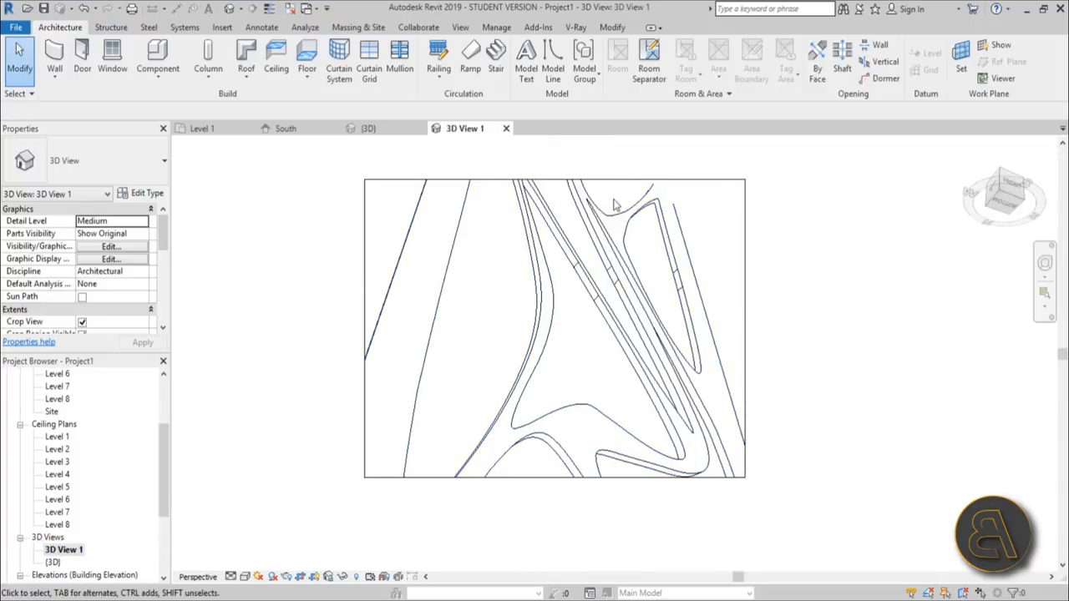
Switch 3D View 1's visual style to Ray Trace.
{"action": "left_click", "coordinate": [618, 293]}
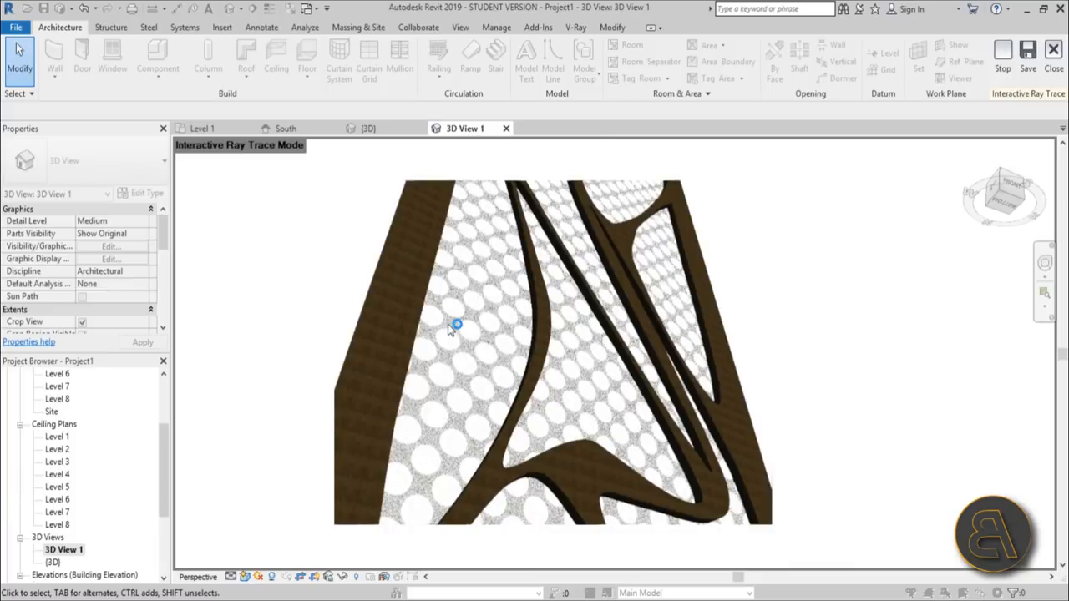
{"action": "mouse_move", "coordinate": [462, 331]}
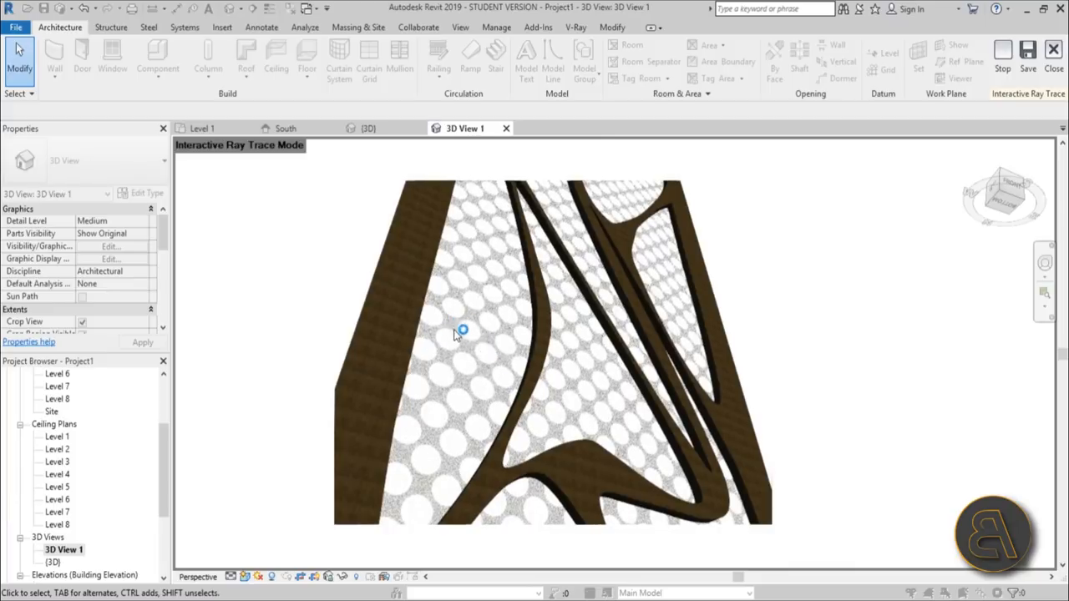
{"action": "mouse_move", "coordinate": [467, 352]}
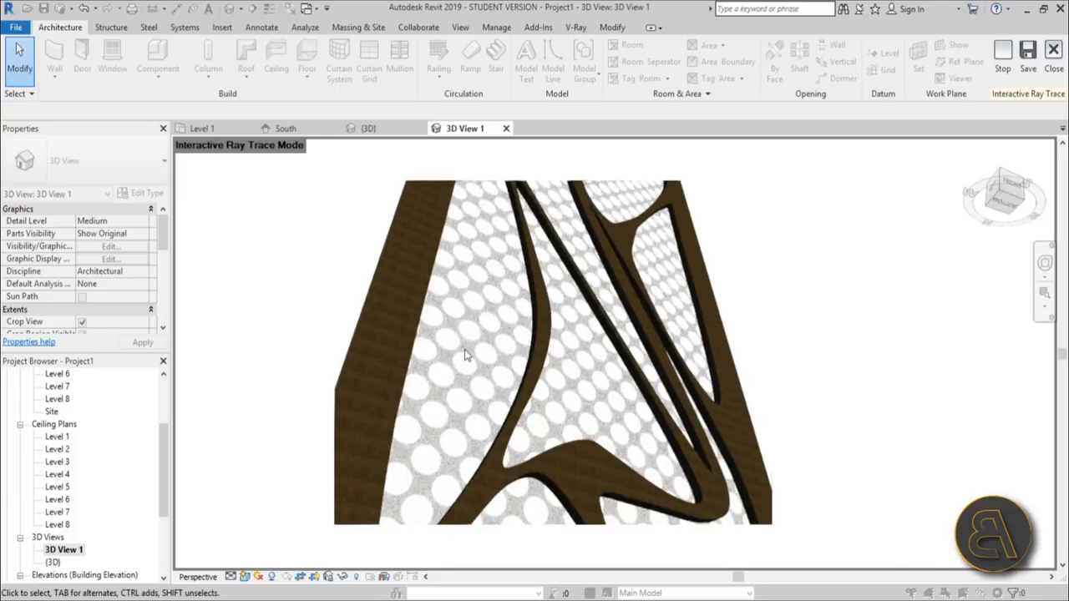
{"action": "mouse_move", "coordinate": [445, 400]}
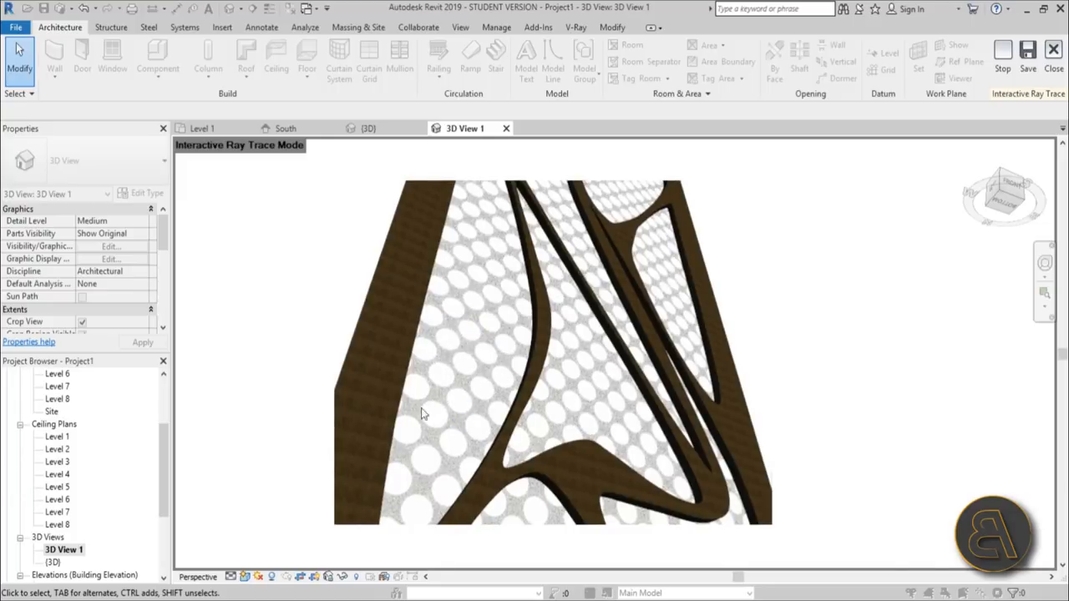
{"action": "mouse_move", "coordinate": [349, 358]}
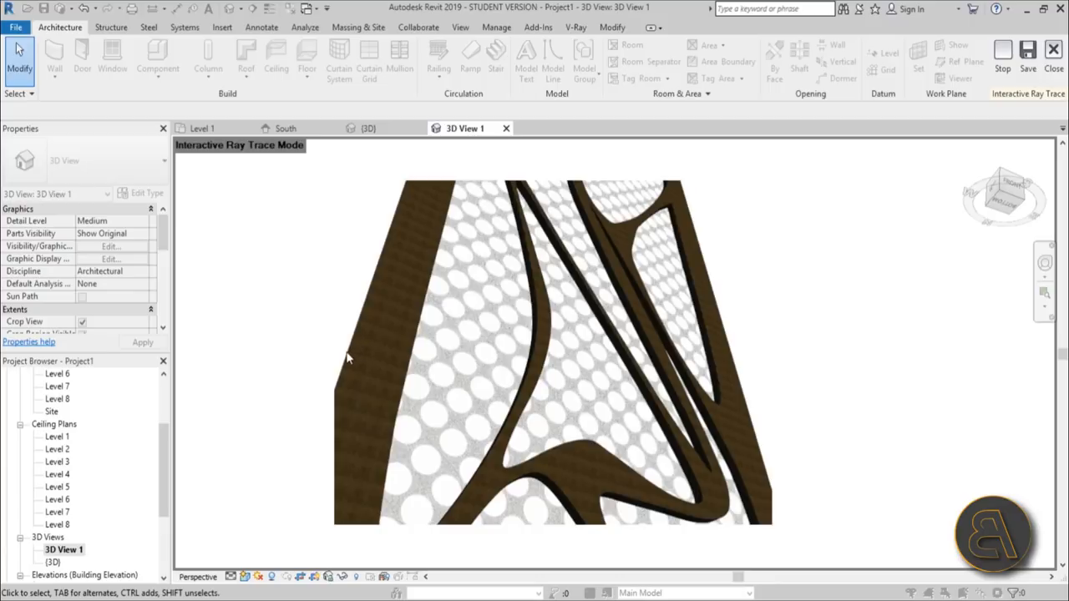